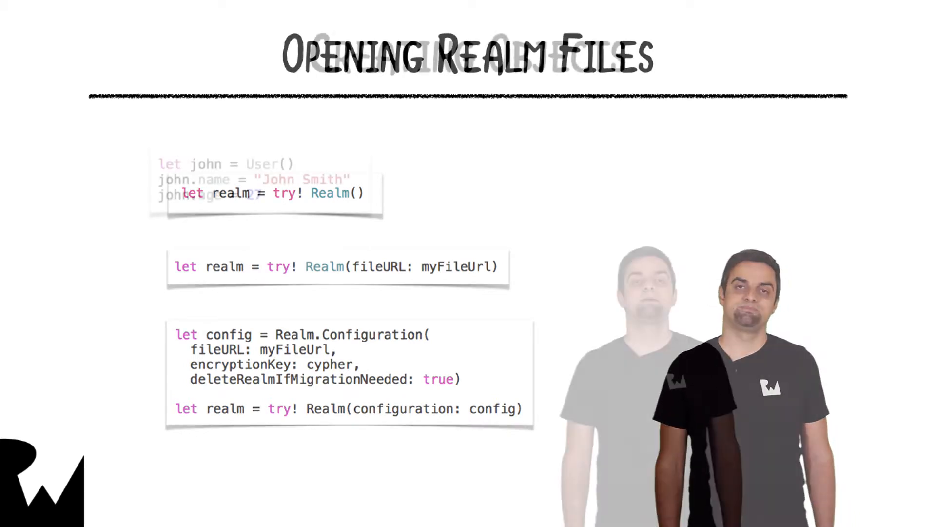
# Advance the presentation to the slide on opening Realm files with a file URL and configuration
pyautogui.press('Right')
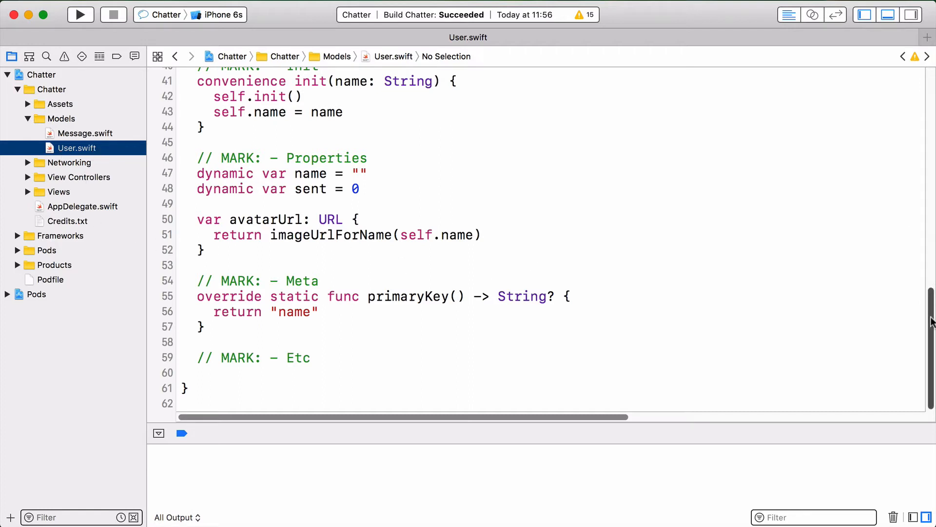
# Scroll through User.swift to review the User model around the Etc mark
pyautogui.scroll(3)
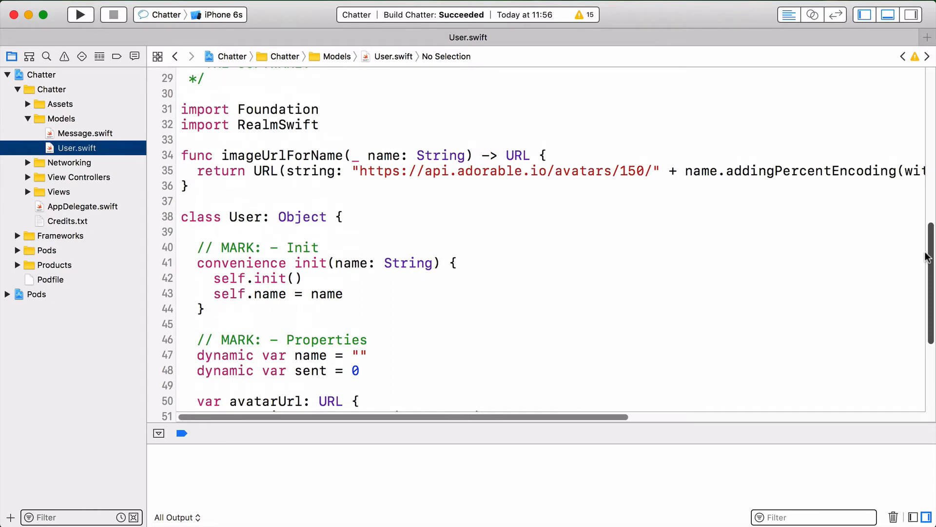
pyautogui.scroll(-3)
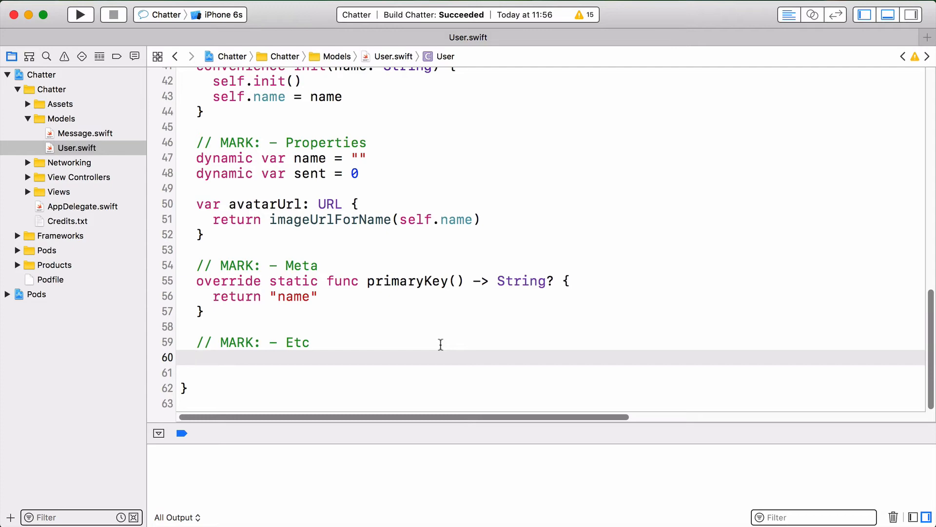
# Declare an empty private static createDefaultUser(in realm: Realm) -> User function under the Etc mark
pyautogui.write('private')
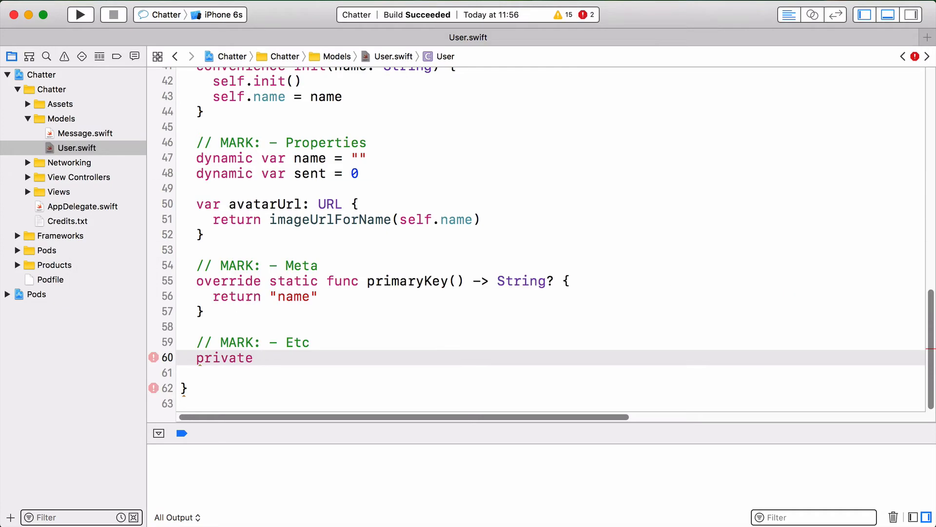
pyautogui.write('static func createDefaultUser(in ) -> User {')
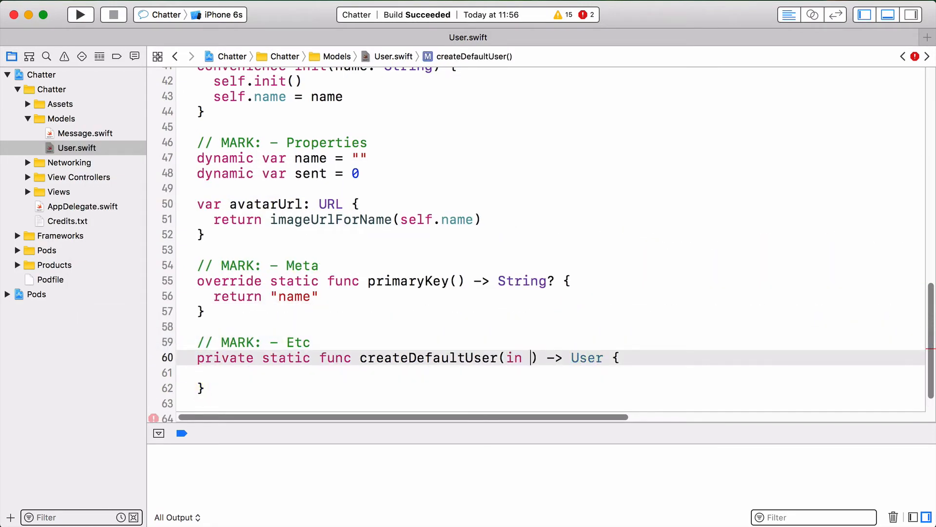
pyautogui.write('realm: Realm')
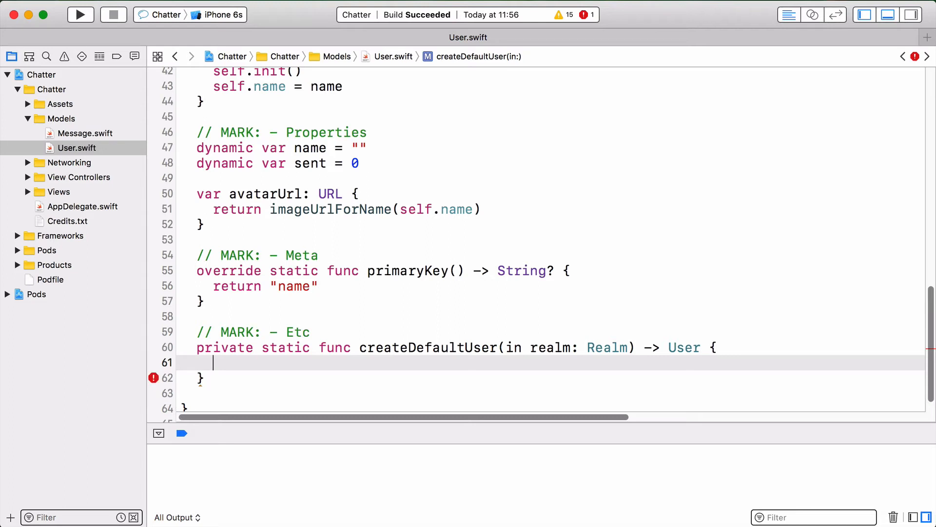
pyautogui.doubleClick(608, 347)
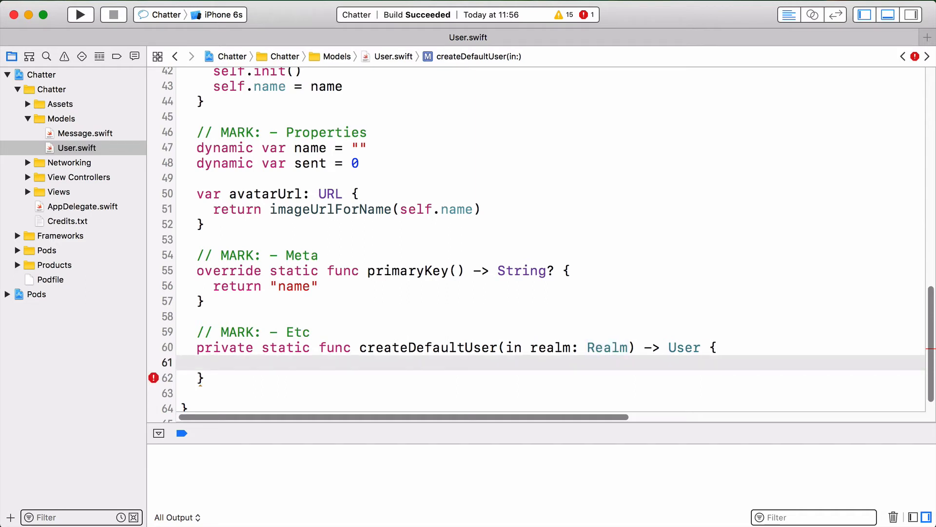
pyautogui.click(215, 363)
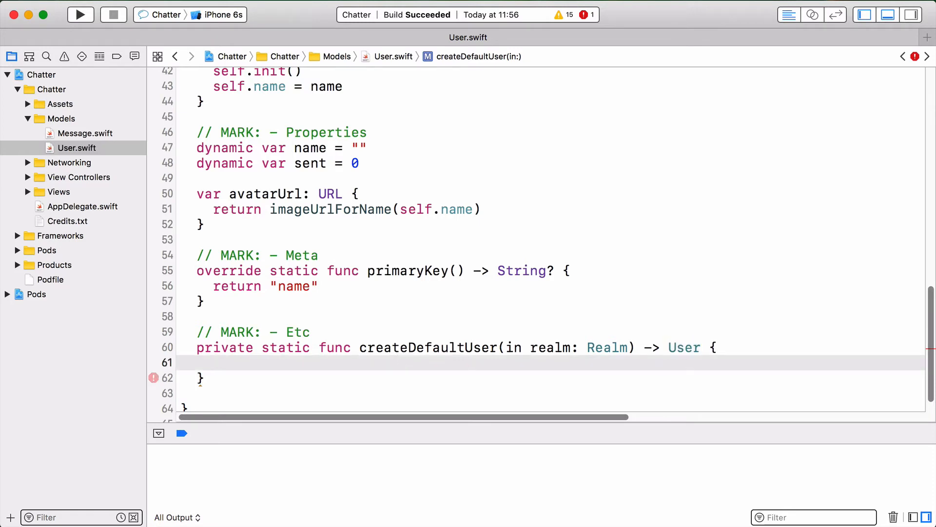
pyautogui.click(214, 363)
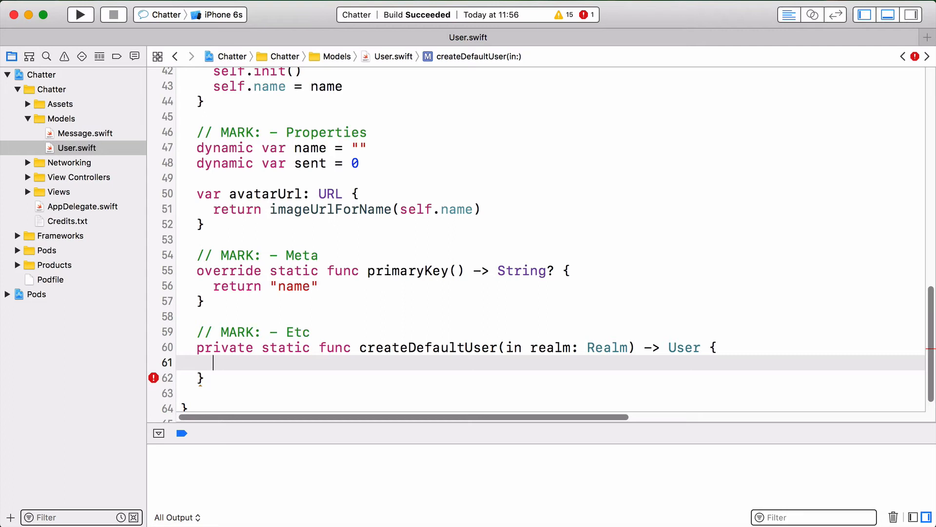
# Create let me = User(name: "me") and add it inside a try! realm.write transaction
pyautogui.write('let m')
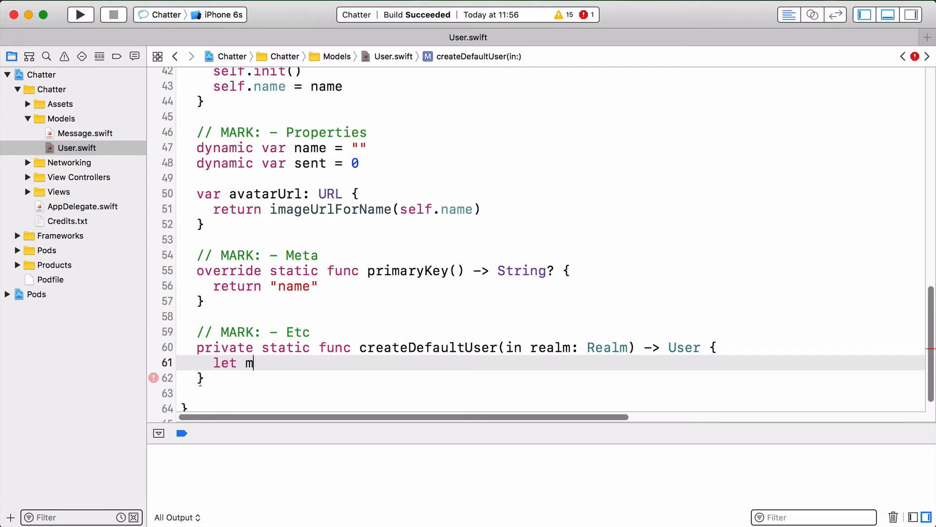
pyautogui.write('e = User(name: "me")')
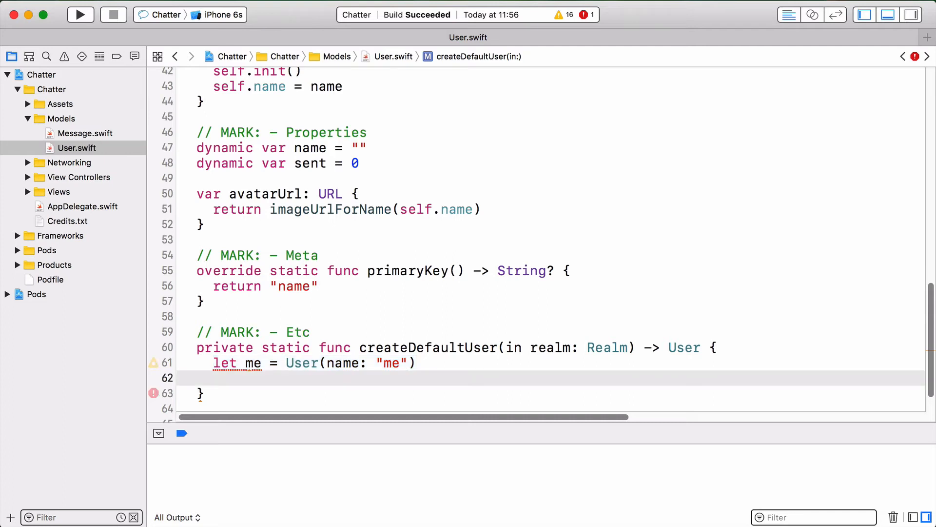
pyautogui.doubleClick(549, 347)
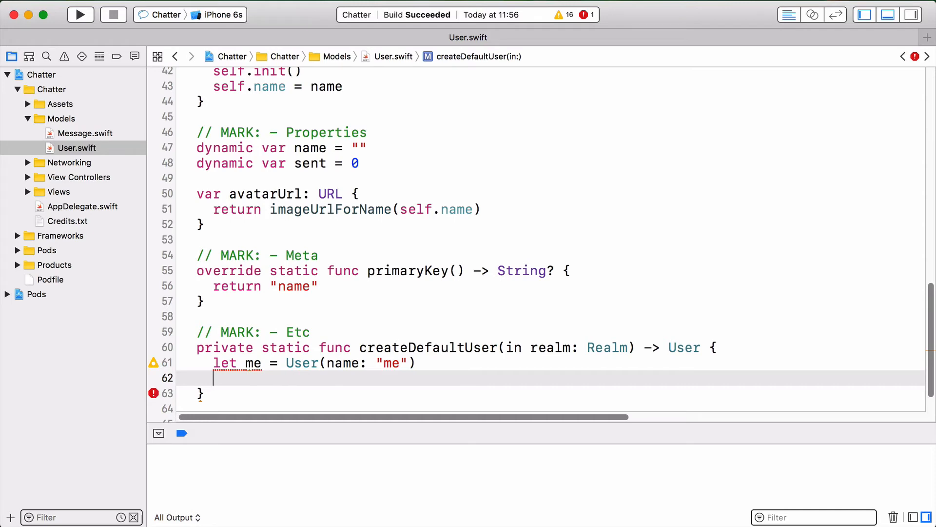
pyautogui.write('try! realm.write {')
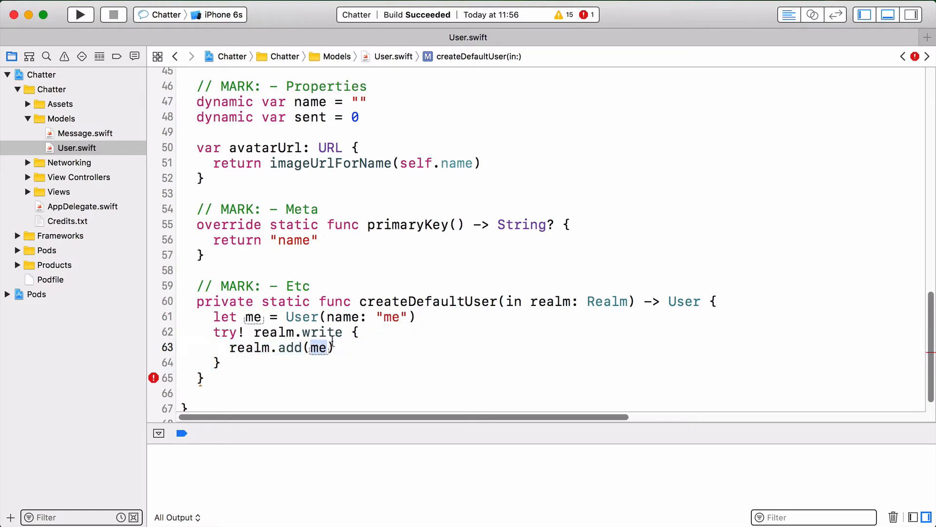
pyautogui.click(338, 347)
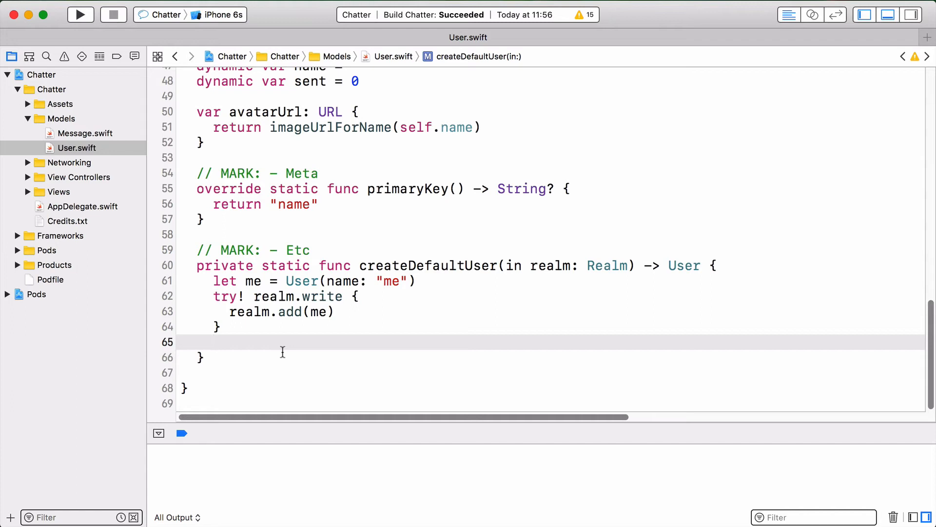
# Return me from createDefaultUser and review the try! realm.write call
pyautogui.write('return me')
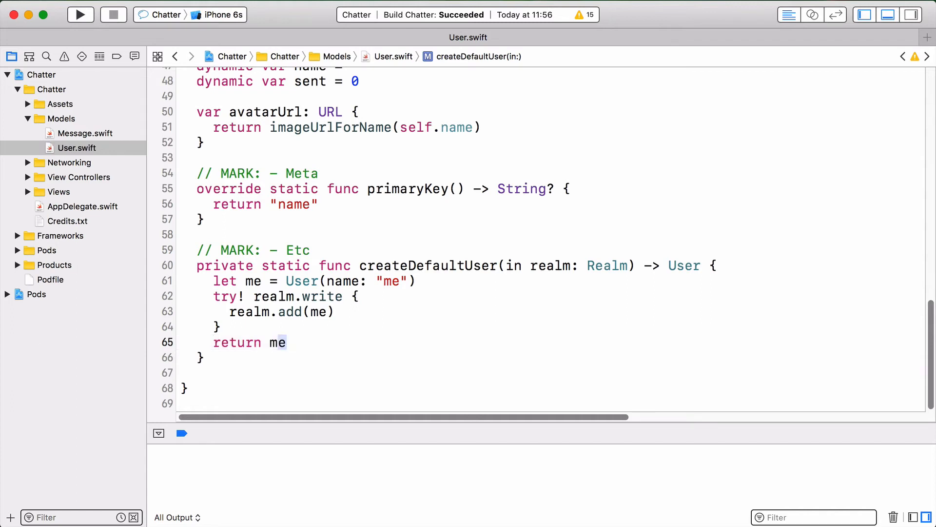
pyautogui.doubleClick(683, 265)
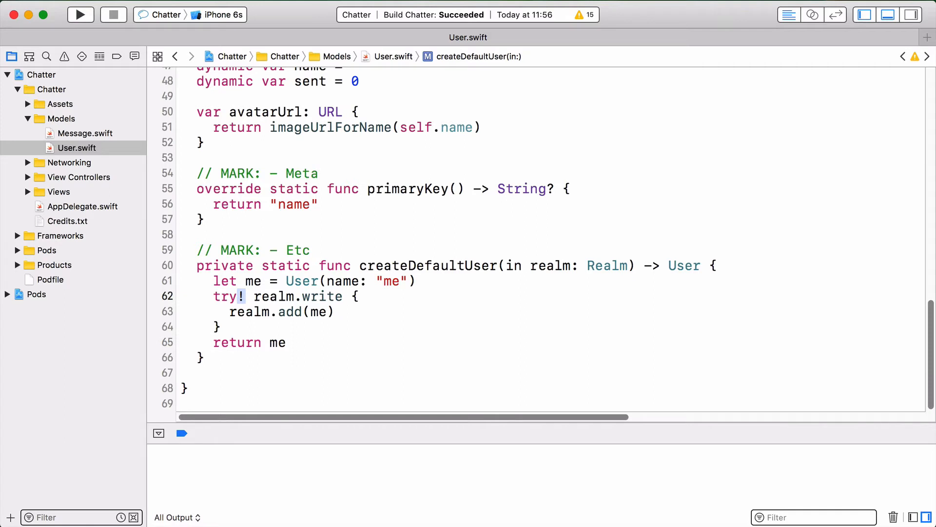
pyautogui.doubleClick(276, 296)
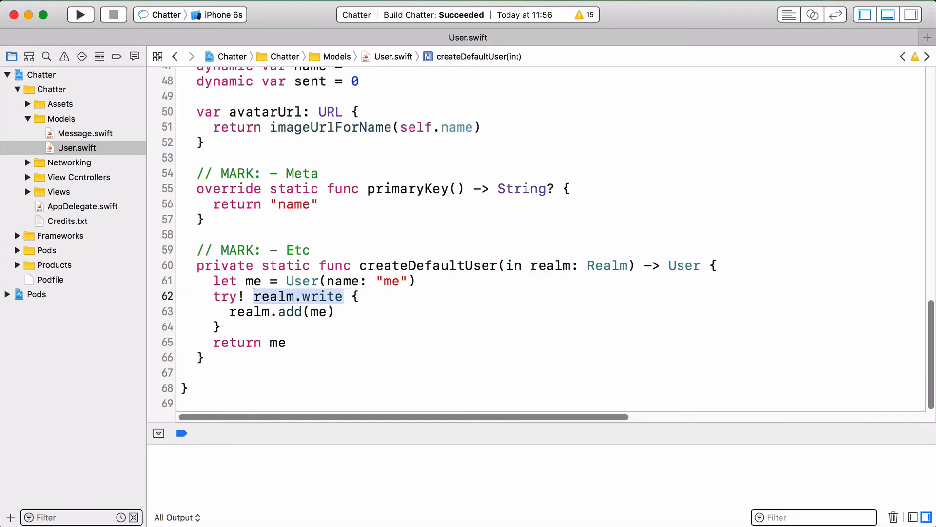
pyautogui.moveTo(332, 296)
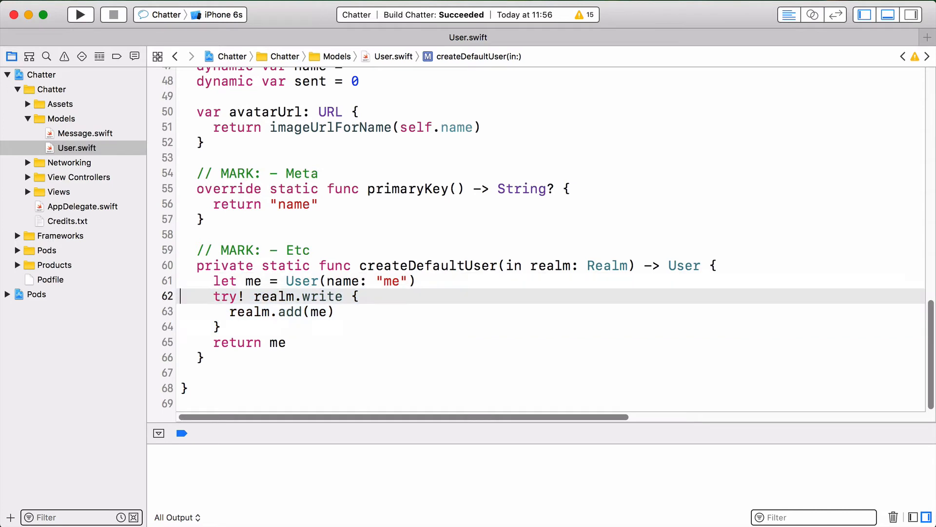
pyautogui.doubleClick(225, 297)
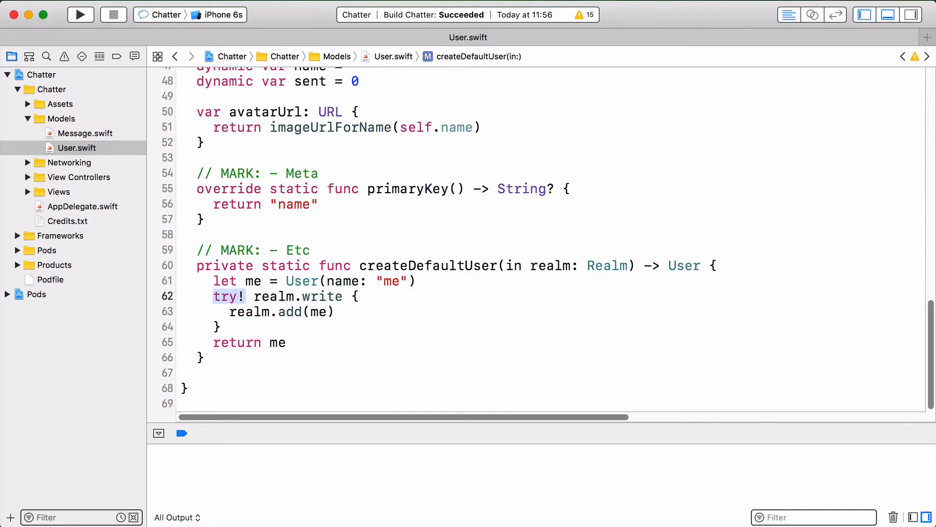
pyautogui.moveTo(214, 297); pyautogui.dragTo(221, 327)
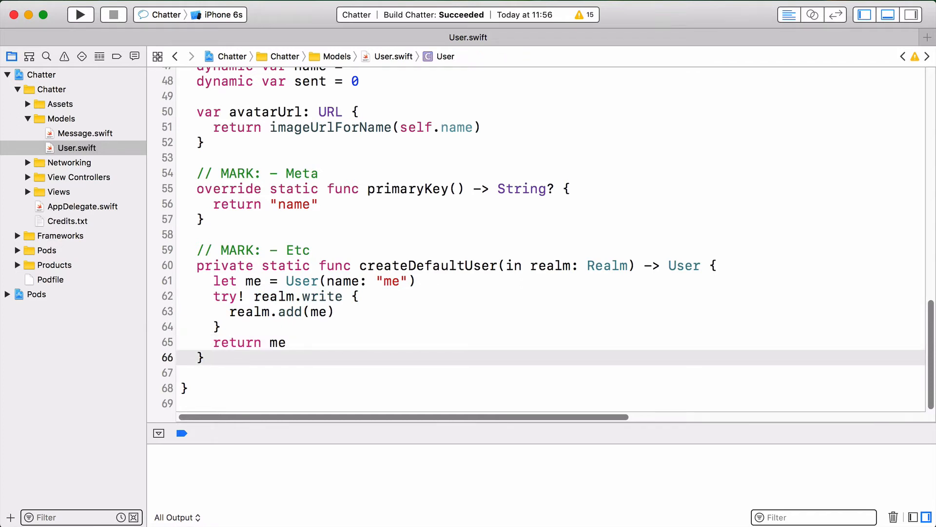
pyautogui.click(203, 357)
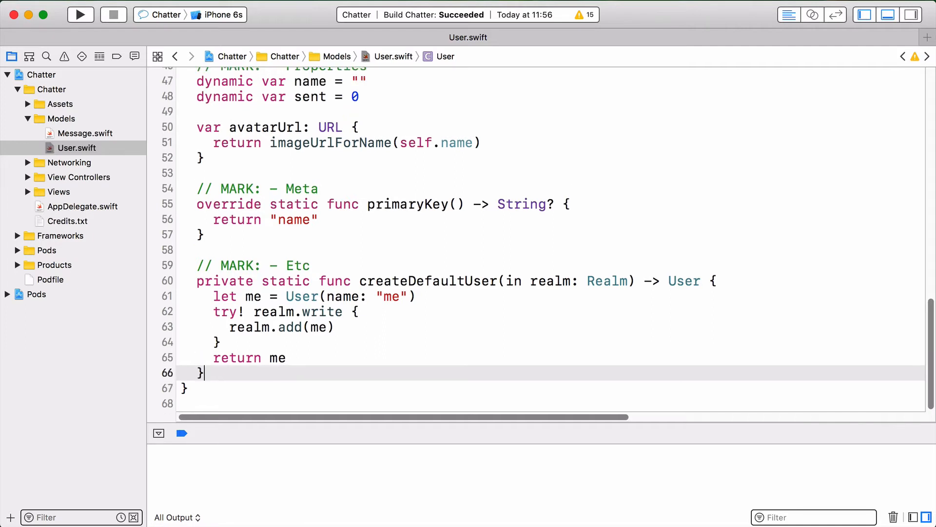
pyautogui.moveTo(197, 281); pyautogui.dragTo(203, 373)
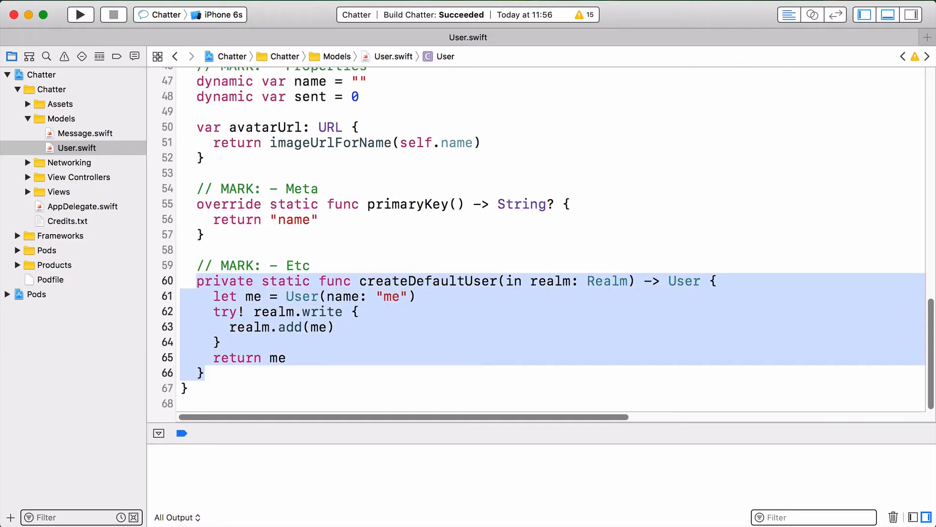
pyautogui.click(204, 373)
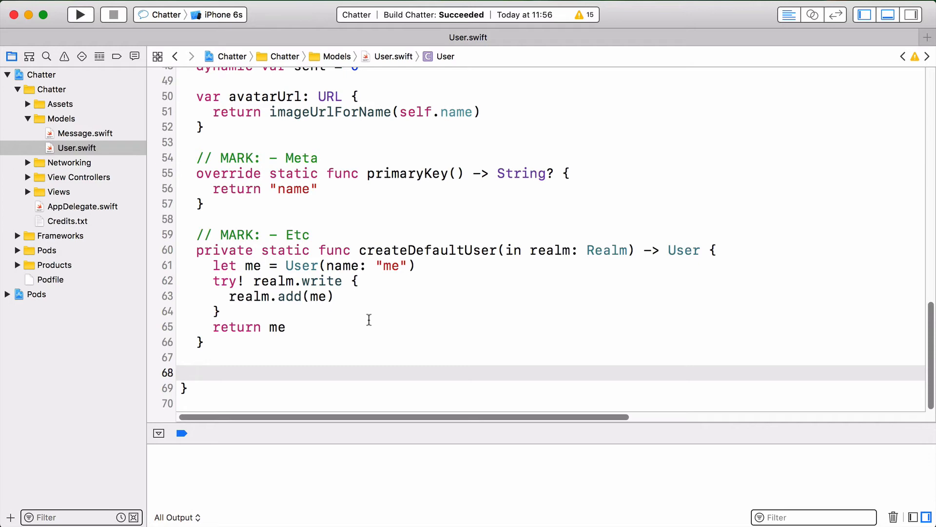
pyautogui.write('@discardableResult')
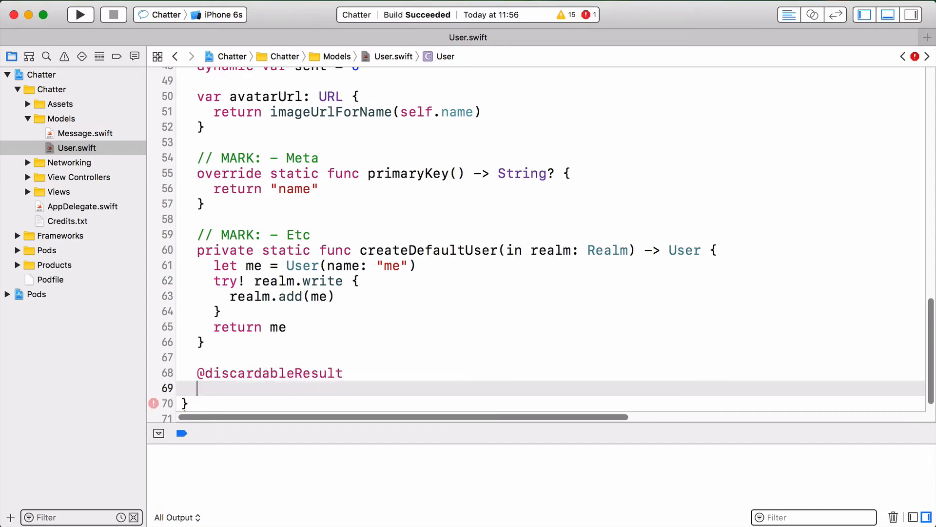
# Declare static defaultUser(in realm: Realm) -> User that looks up the User with primary key "me"
pyautogui.write('static func defaultUser')
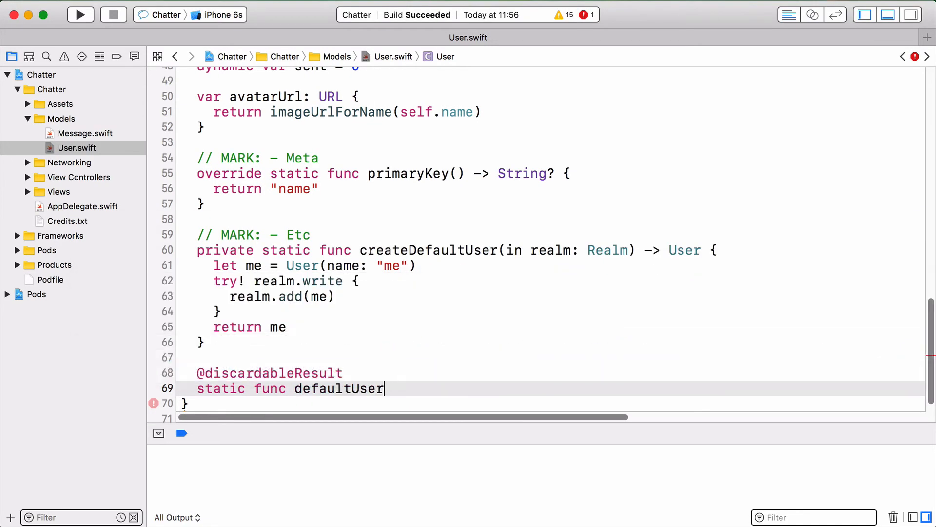
pyautogui.write('(in realm: Realm) -> User {')
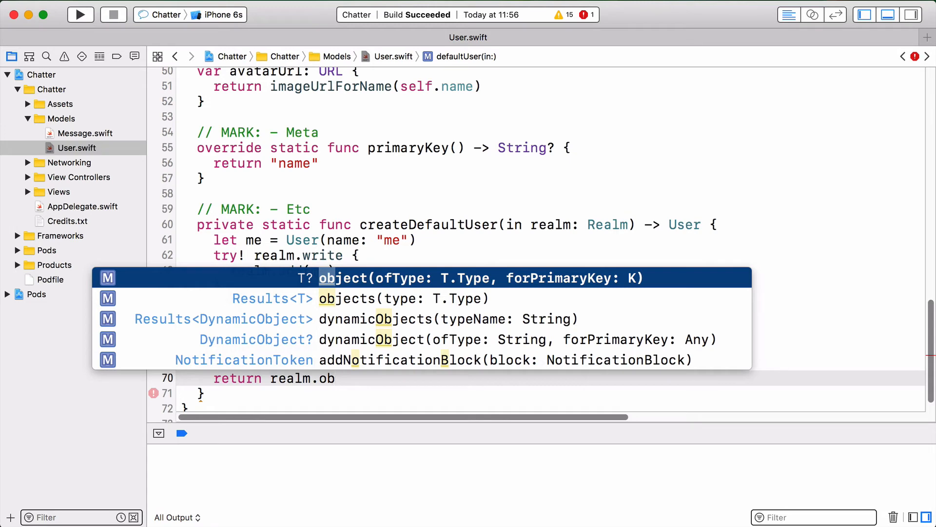
pyautogui.press('Return')
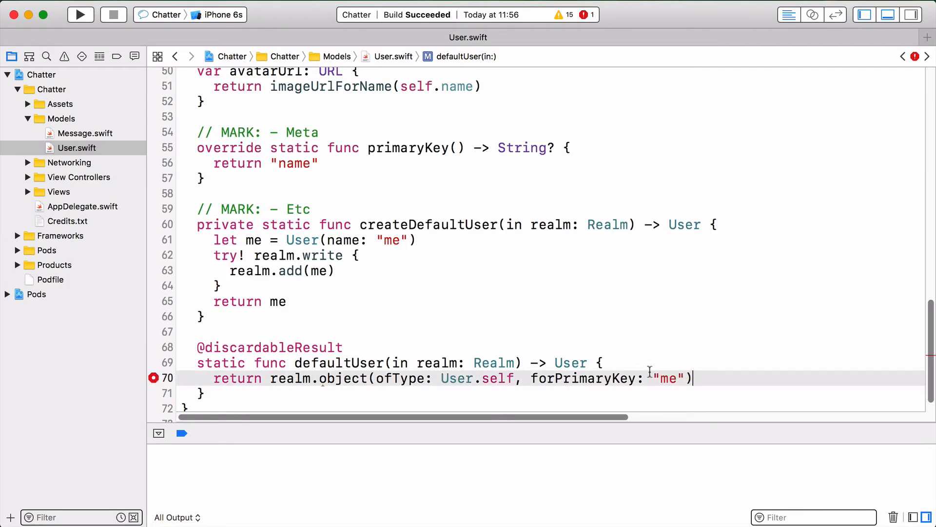
pyautogui.doubleClick(668, 378)
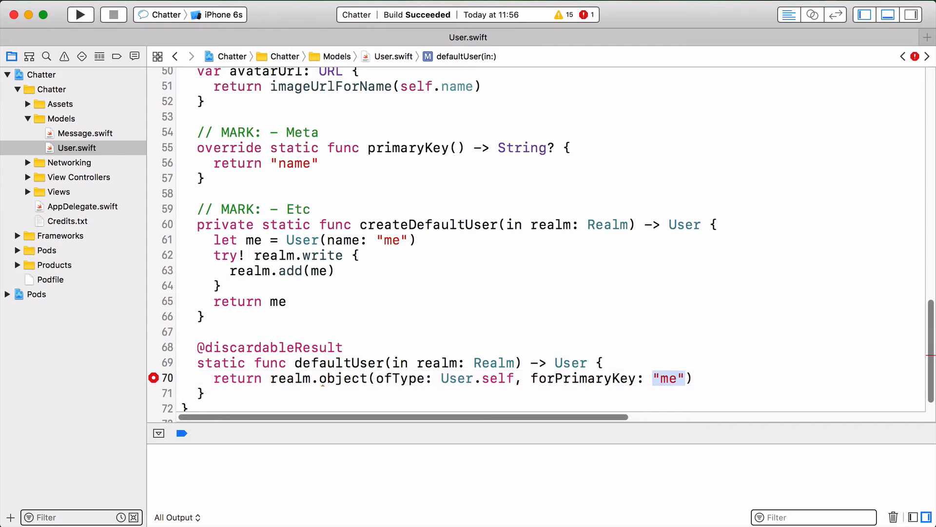
pyautogui.click(692, 378)
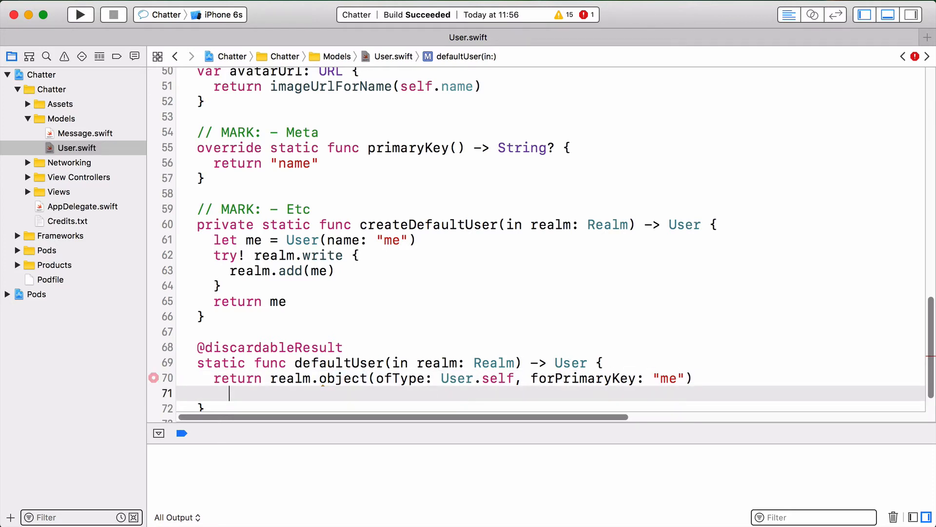
# Clear the line-70 breakpoint and fall back with ?? createDefaultUser(in: realm) when no user is found
pyautogui.click(154, 378)
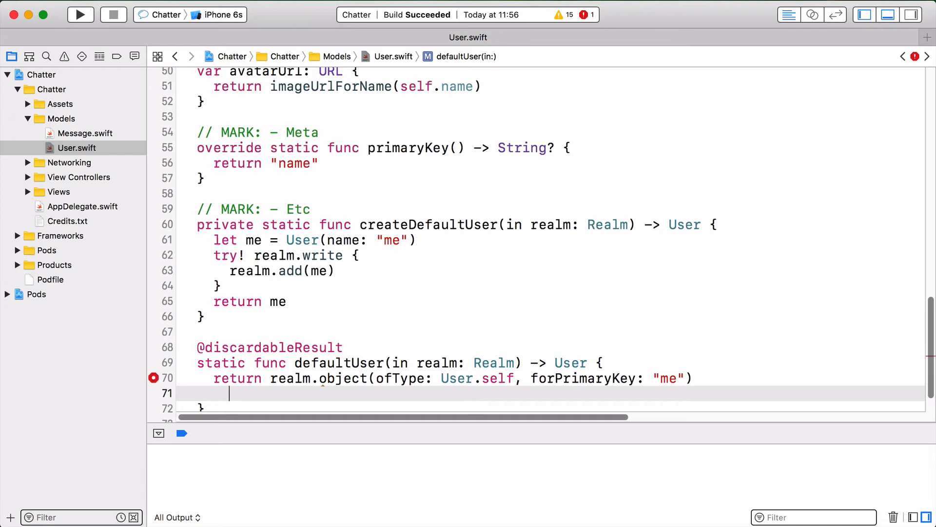
pyautogui.write('??')
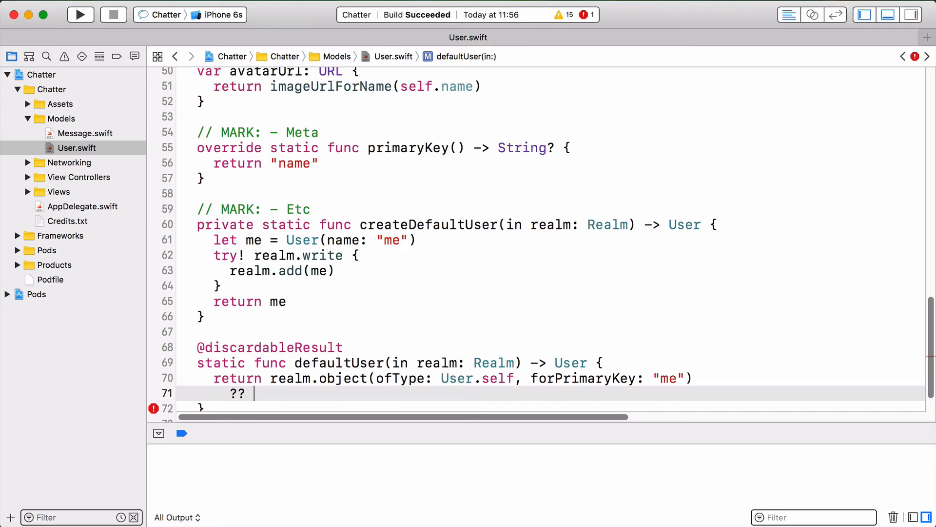
pyautogui.write('c')
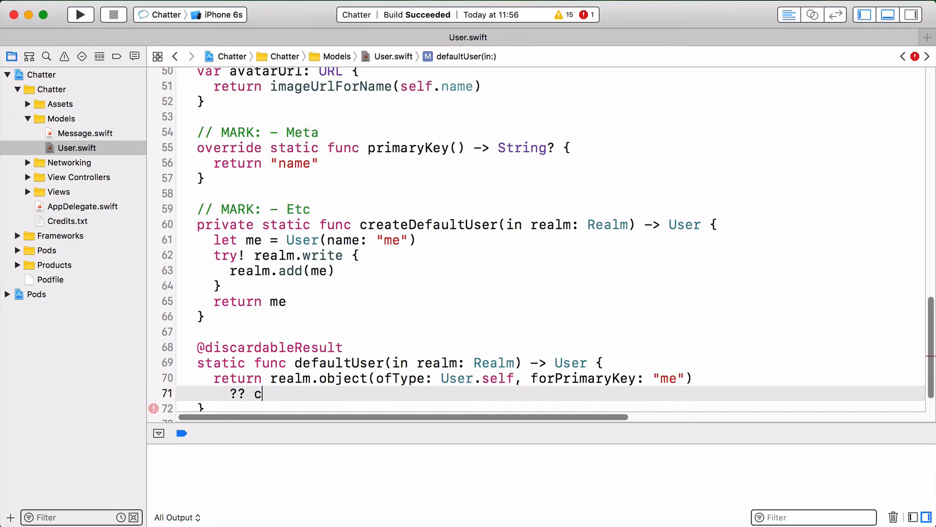
pyautogui.write('reateDefaultUser(in:)')
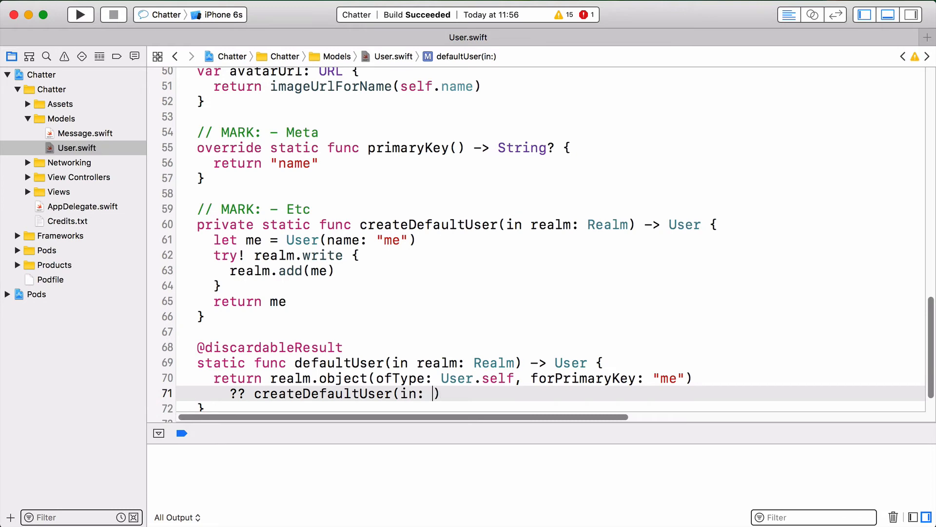
pyautogui.write('realm')
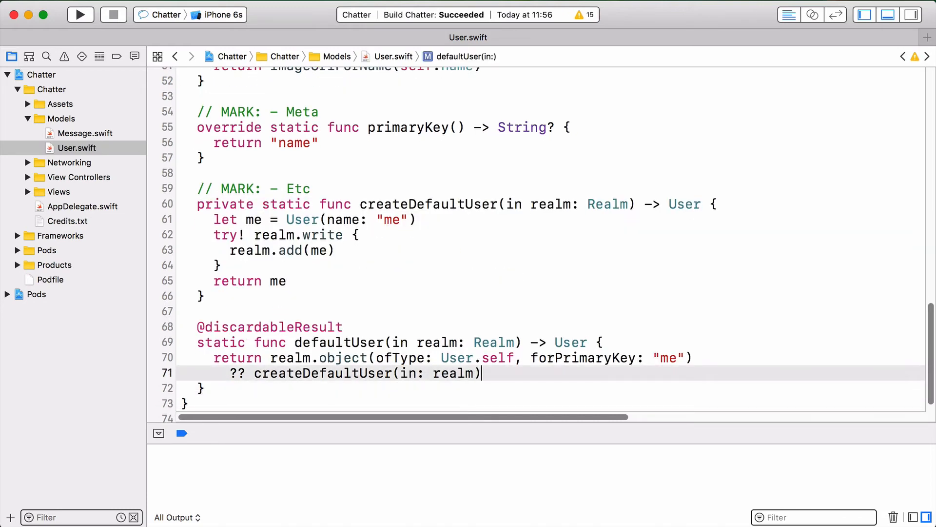
pyautogui.click(339, 249)
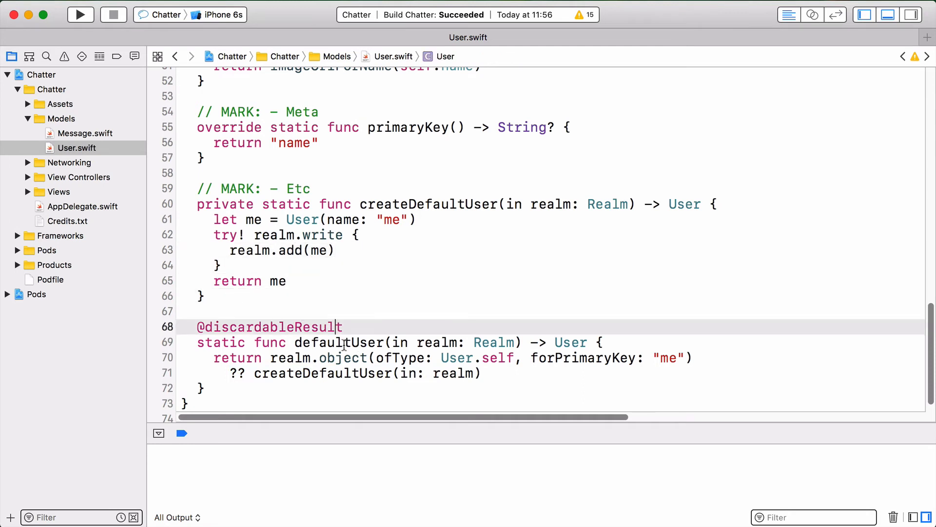
pyautogui.doubleClick(338, 343)
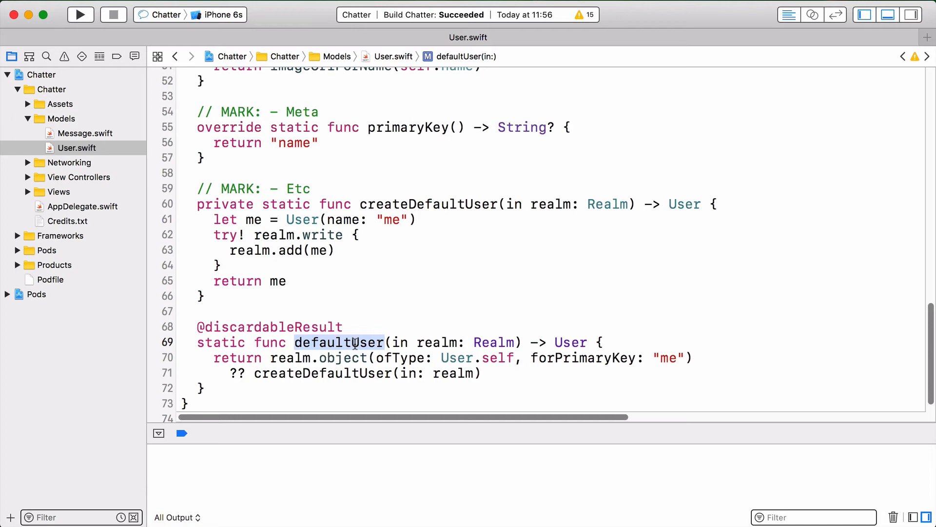
pyautogui.moveTo(483, 274)
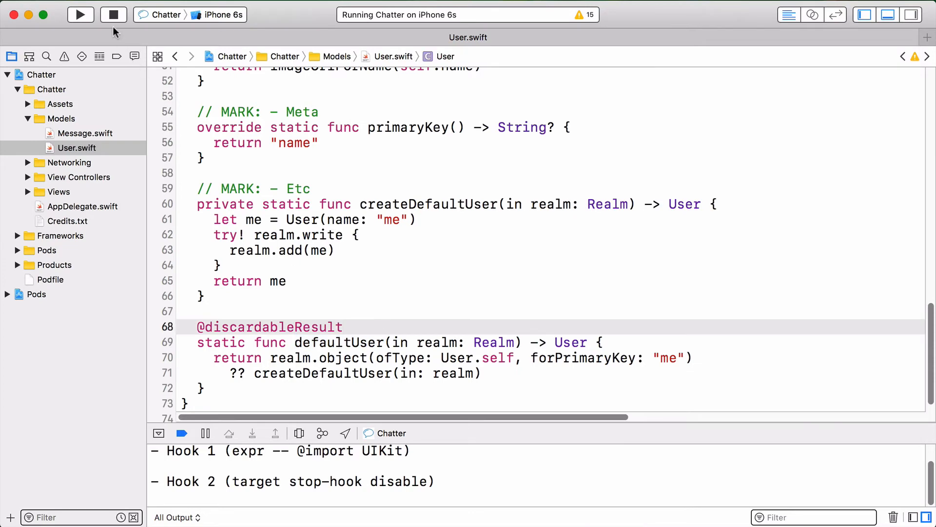
# Stop the Chatter app running on the iPhone 6s simulator
pyautogui.click(113, 15)
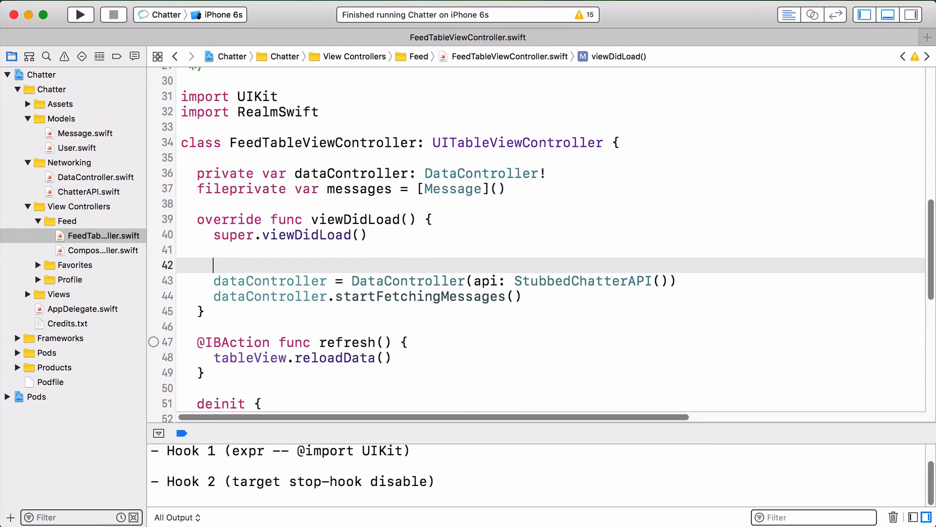
# Add let realm = try! Realm() and User.defaultUser(in: realm) at the top of viewDidLoad
pyautogui.write('User.defaultUser(in:')
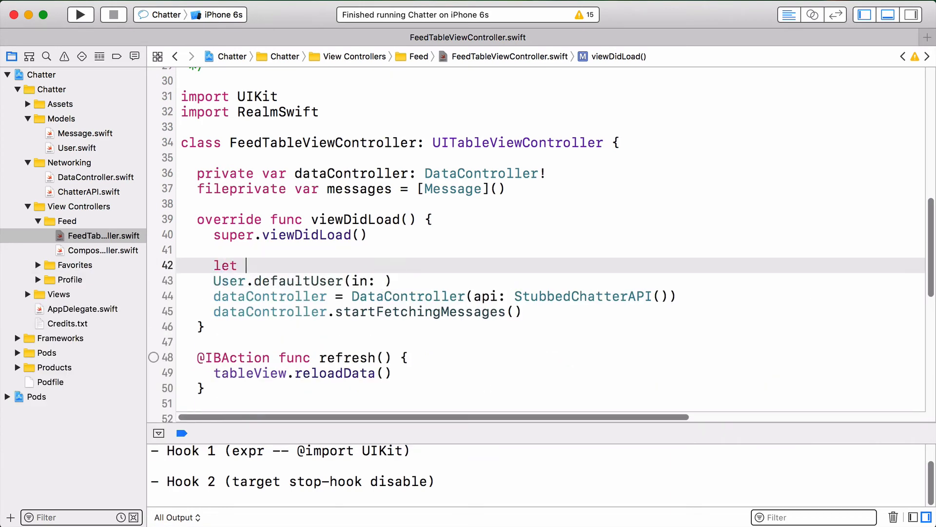
pyautogui.write('realm =')
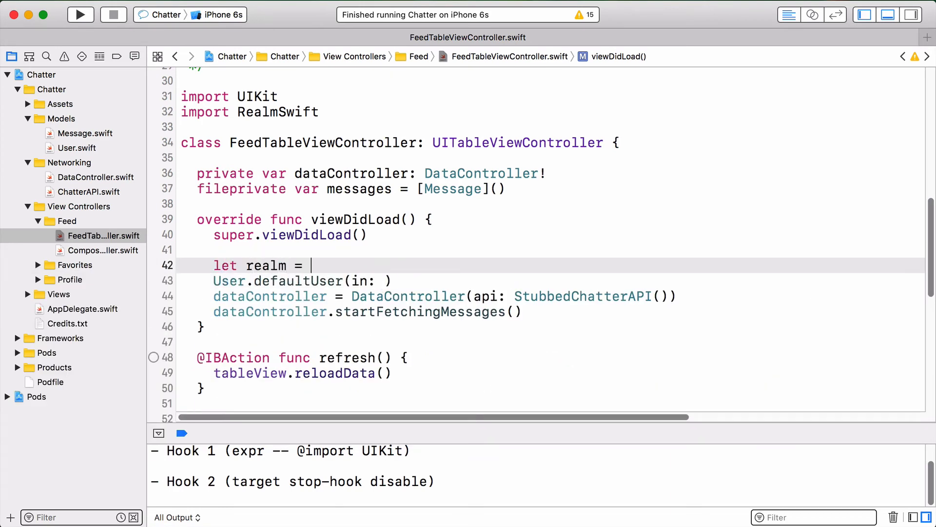
pyautogui.write('try! Realm(')
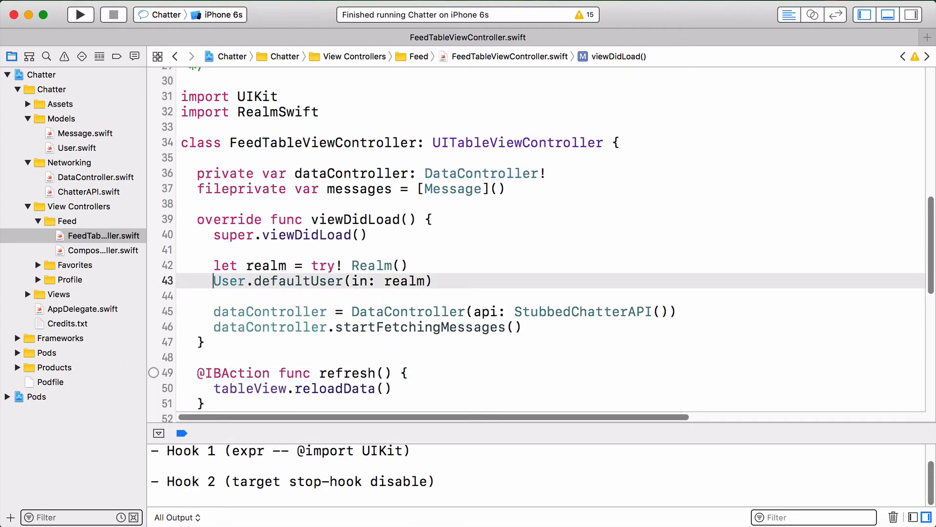
pyautogui.scroll(-3)
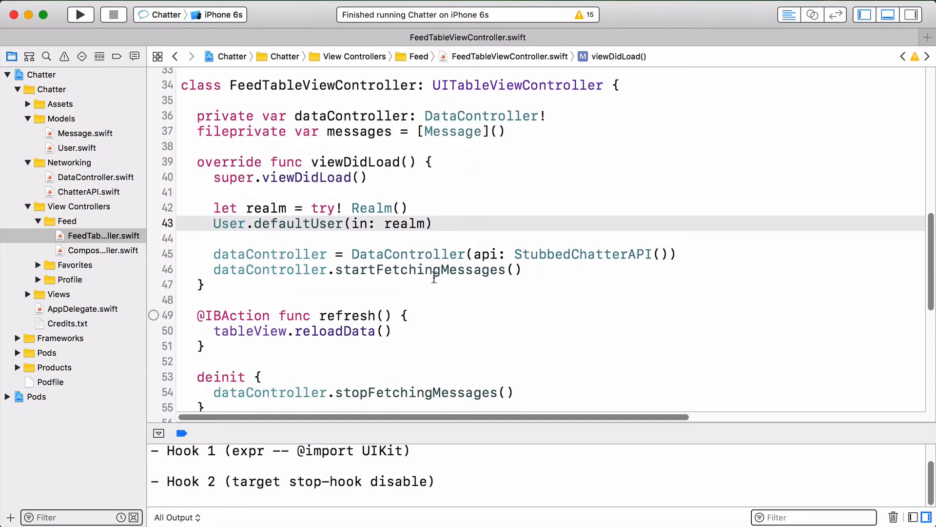
pyautogui.moveTo(214, 208); pyautogui.dragTo(431, 224)
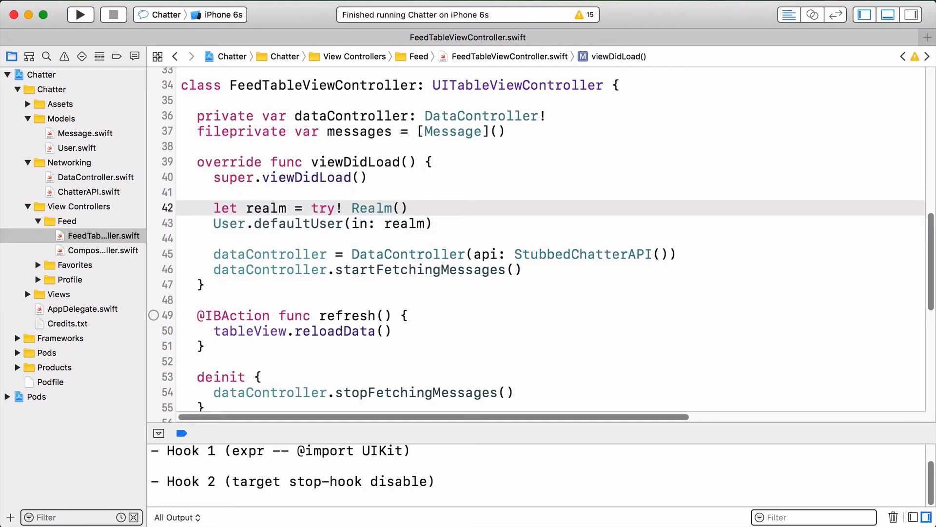
pyautogui.moveTo(213, 208); pyautogui.dragTo(431, 223)
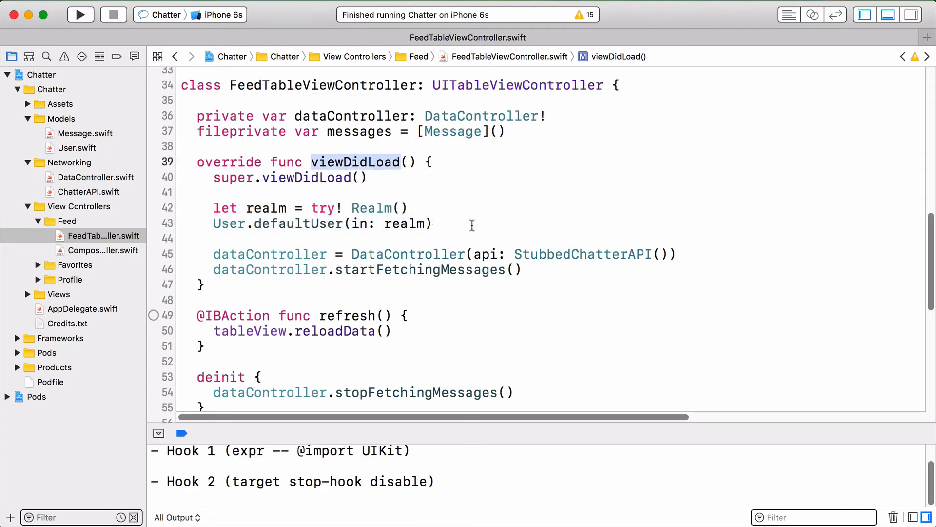
pyautogui.moveTo(214, 208); pyautogui.dragTo(432, 223)
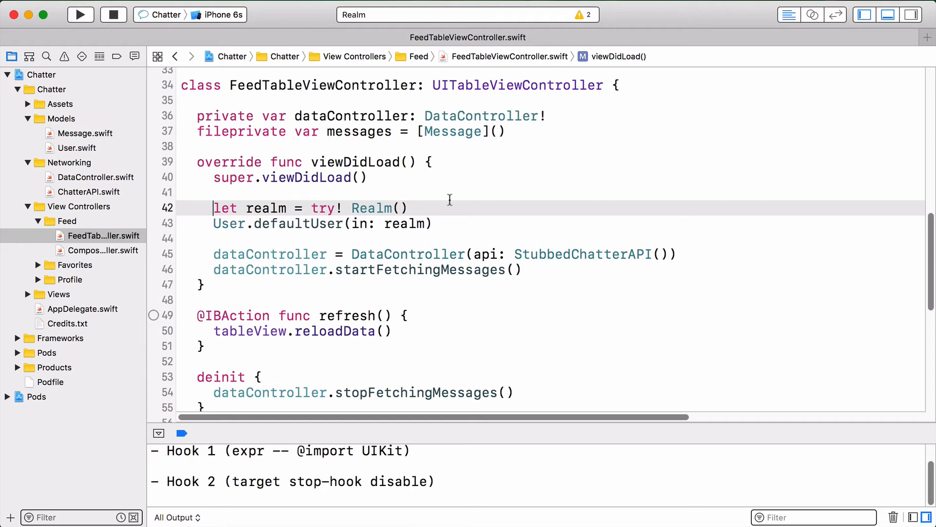
# Run Chatter again, watch the console output, then switch to the app's files in Finder
pyautogui.click(79, 15)
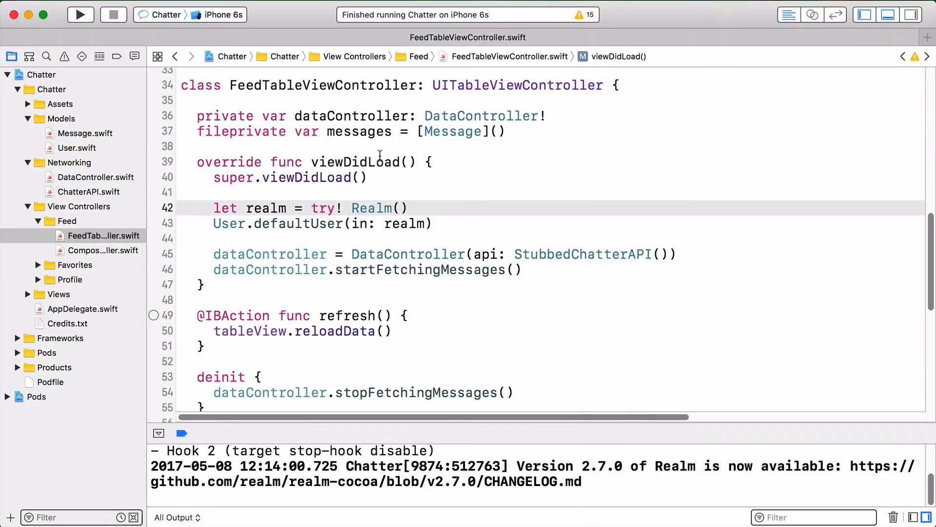
pyautogui.click(214, 208)
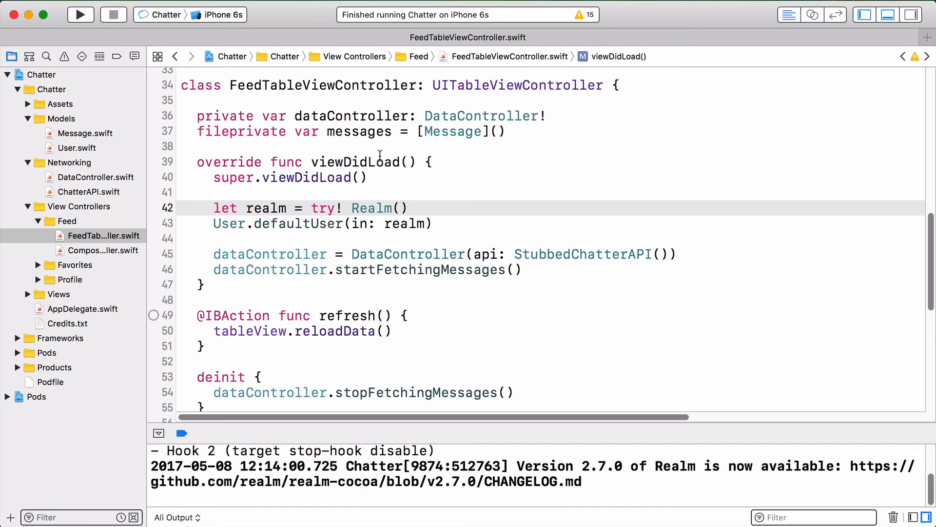
pyautogui.click(214, 208)
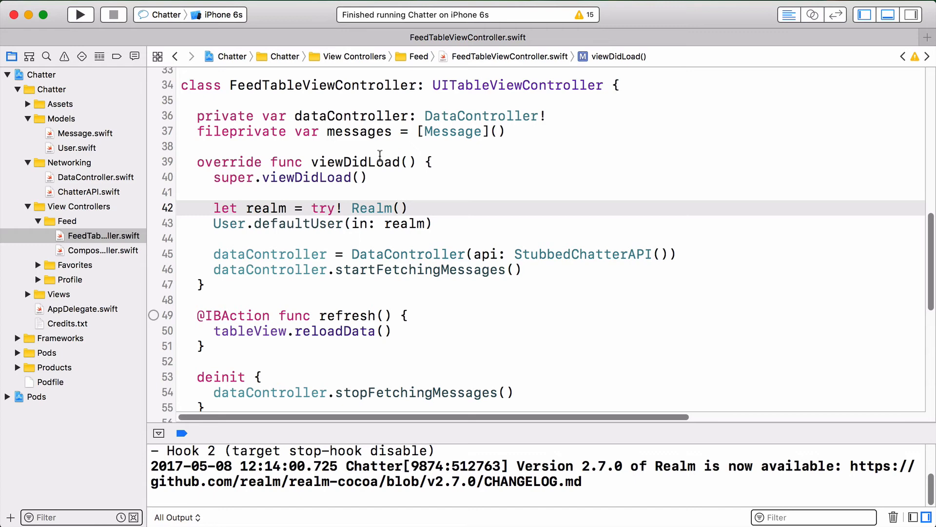
pyautogui.press('cmd+tab')
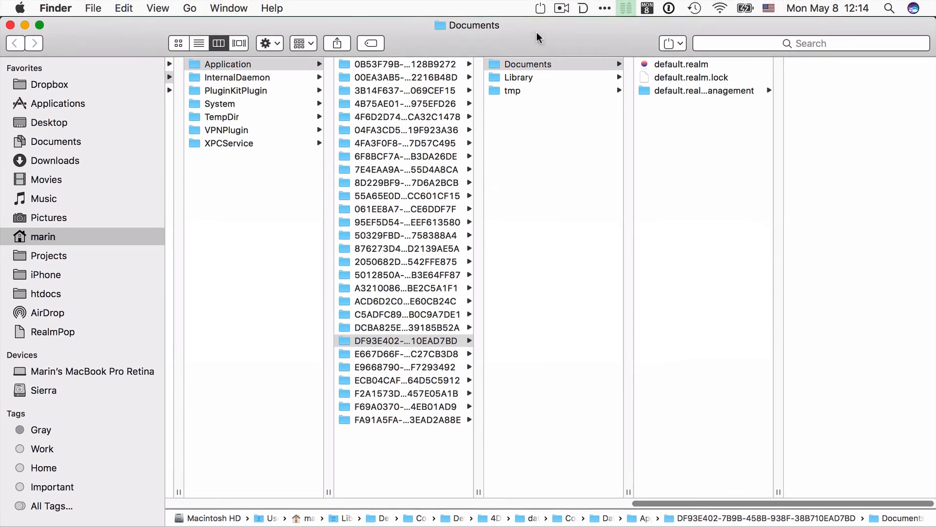
# Bring up the SimPholders menu of simulator apps for the default.realm database file
pyautogui.click(540, 8)
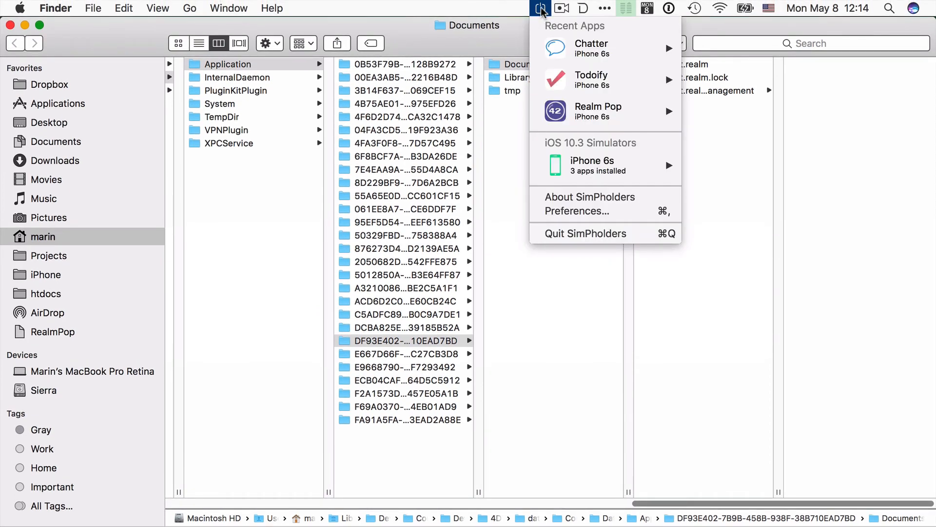
pyautogui.moveTo(593, 48)
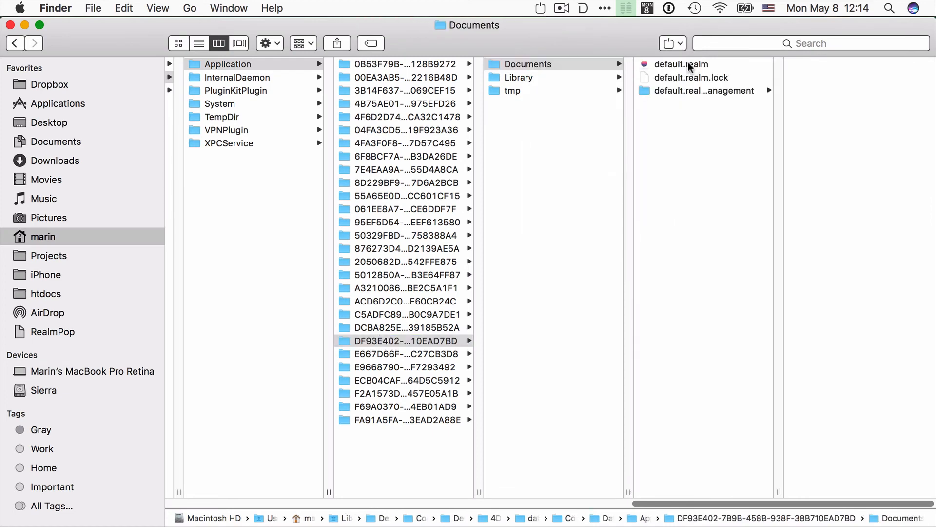
pyautogui.click(540, 8)
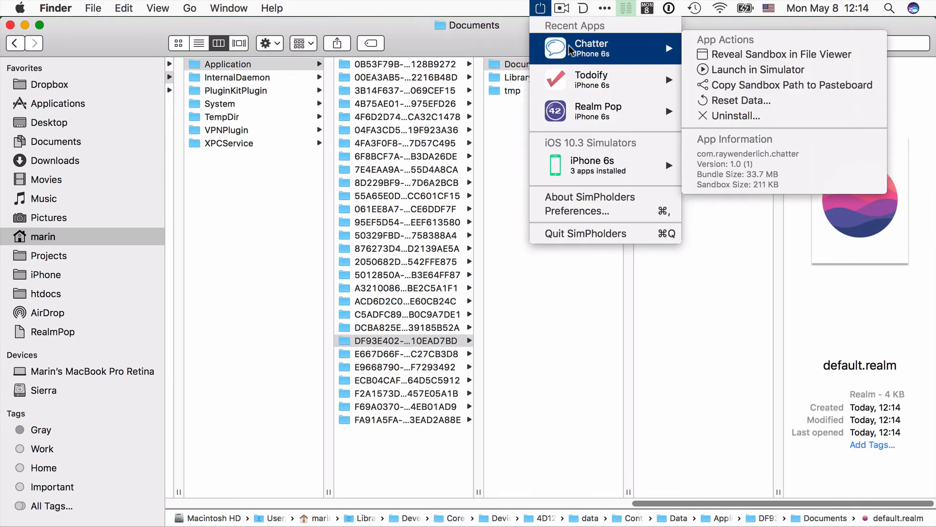
pyautogui.moveTo(596, 110)
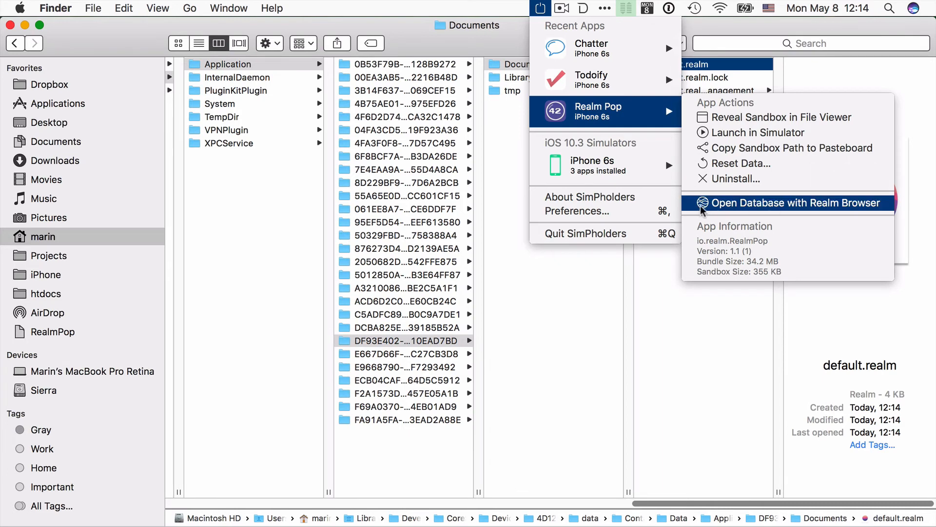
pyautogui.moveTo(691, 206)
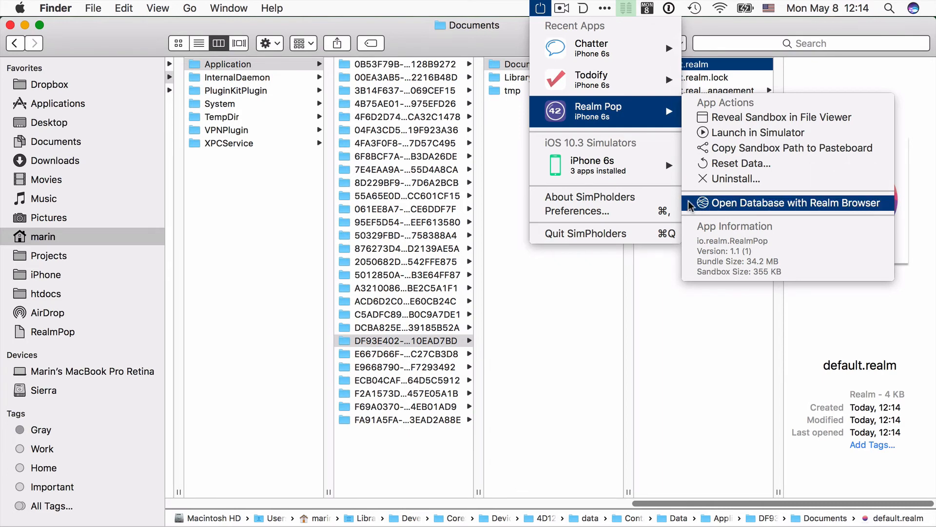
# Launch Realm Pop's default.realm database in Realm Browser via the SimPholders menu
pyautogui.click(795, 202)
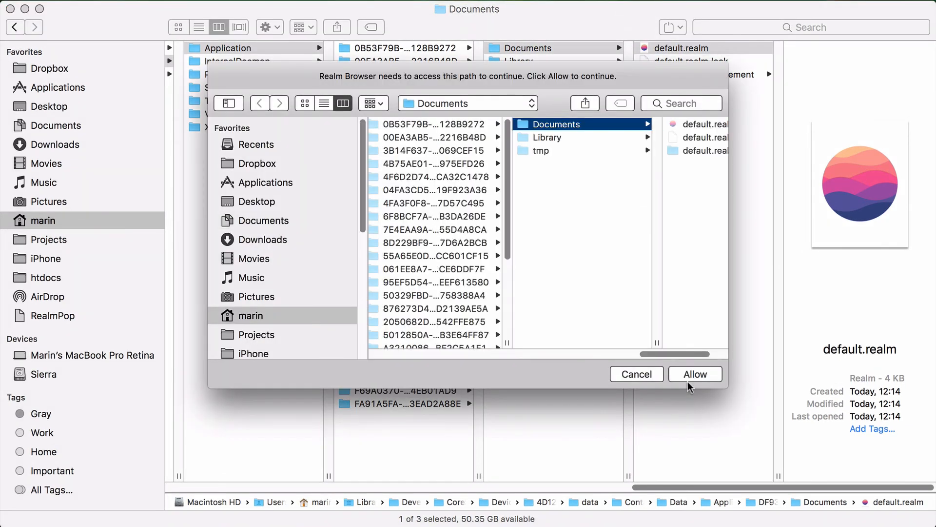
# Allow folder access and inspect the records: one User 'me' with sent 0 and no Messages
pyautogui.click(694, 374)
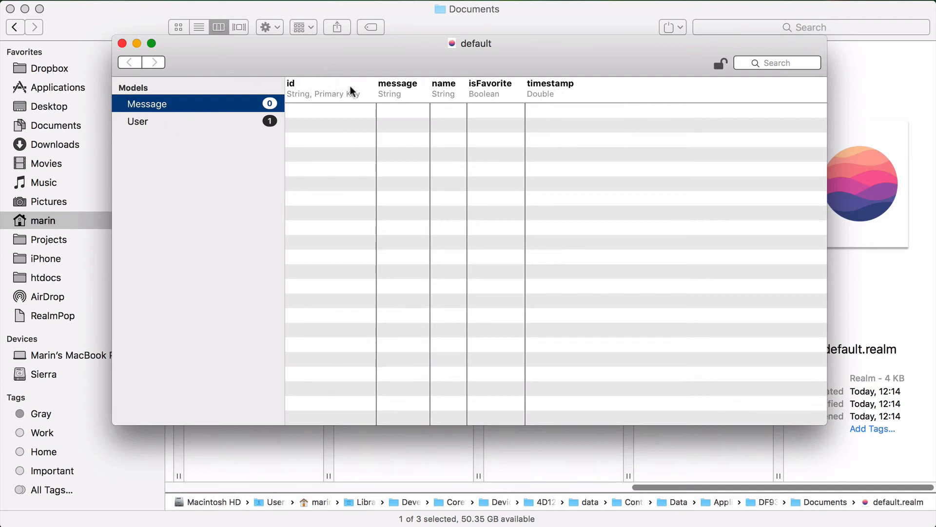
pyautogui.click(138, 121)
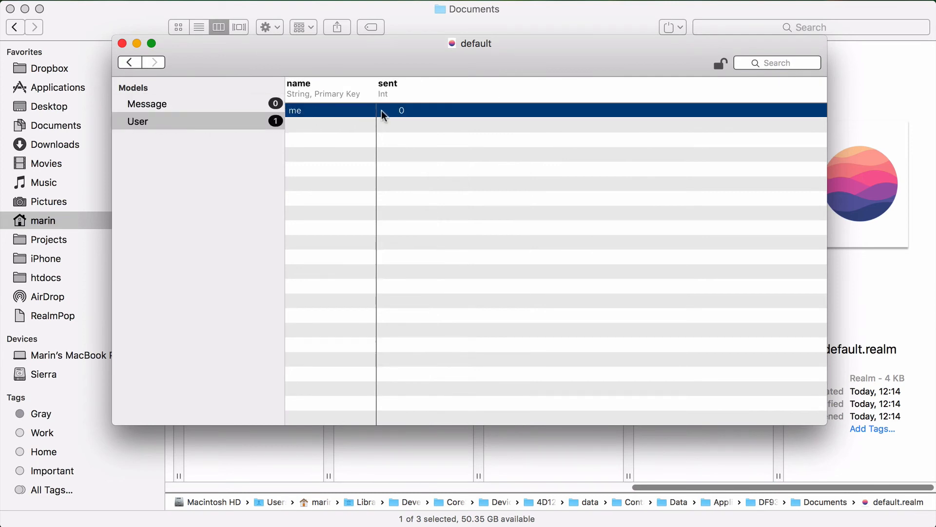
pyautogui.moveTo(641, 185)
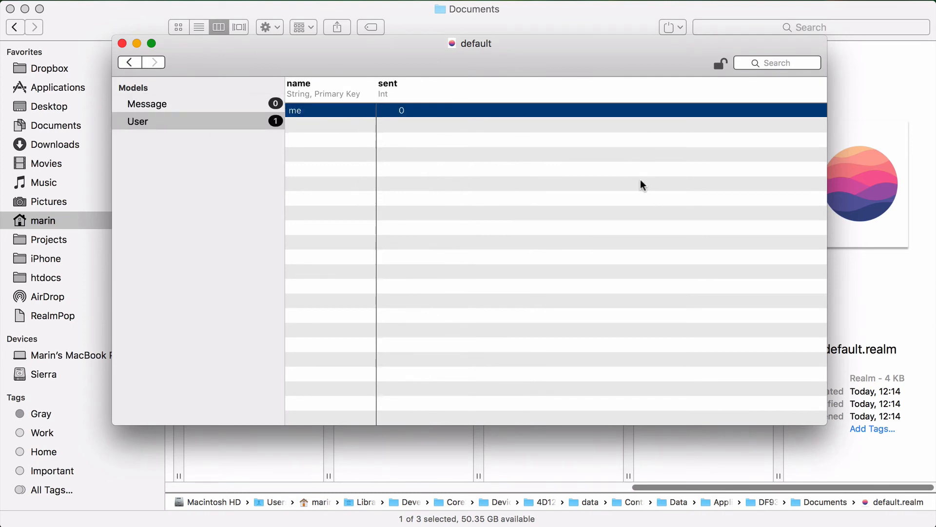
pyautogui.moveTo(343, 161)
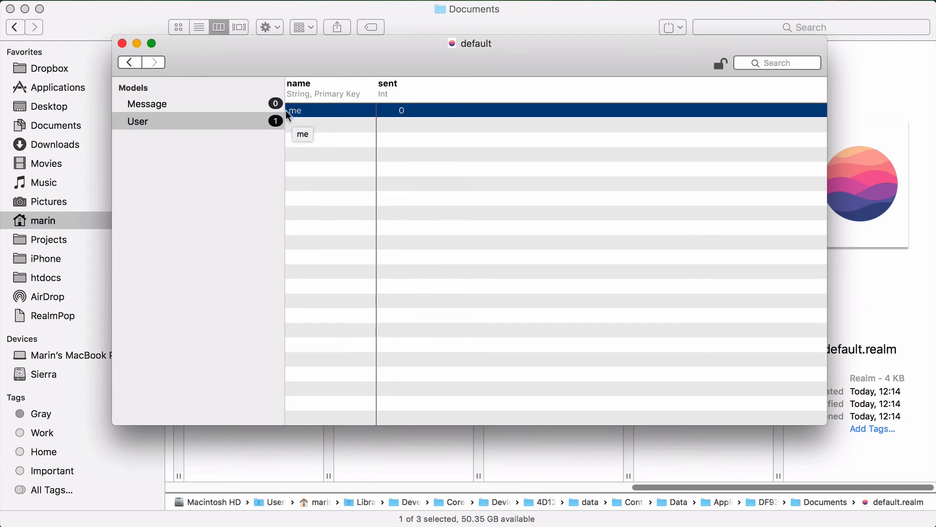
pyautogui.click(148, 104)
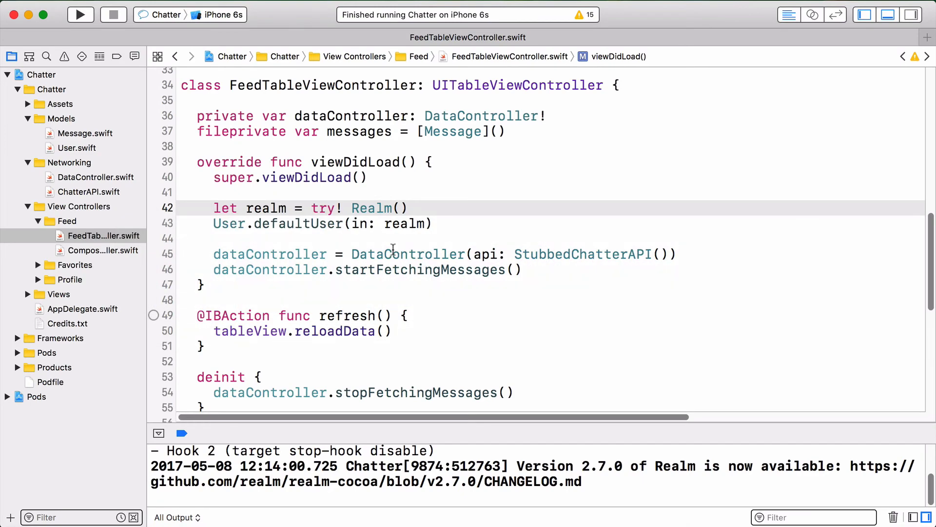
# Show DataController.swift and place the cursor on the blank line inside the getMessages closure
pyautogui.click(96, 177)
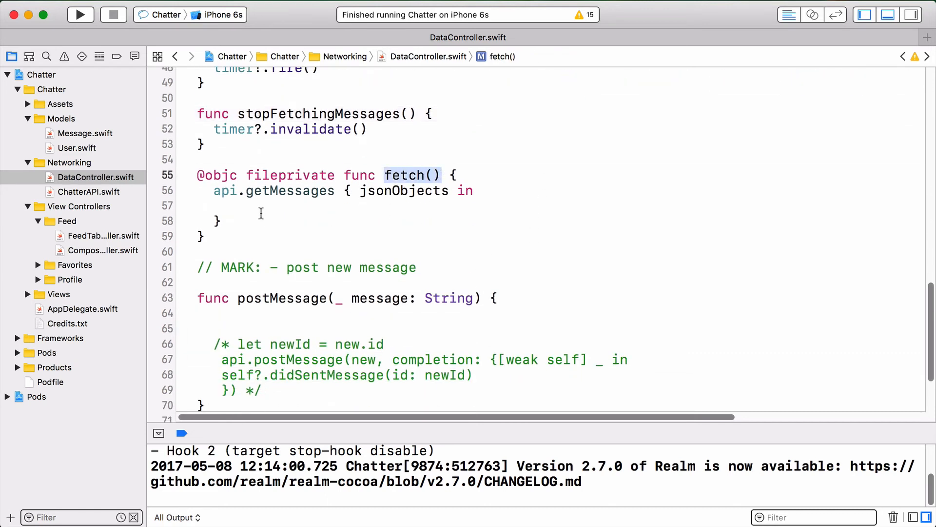
pyautogui.click(343, 206)
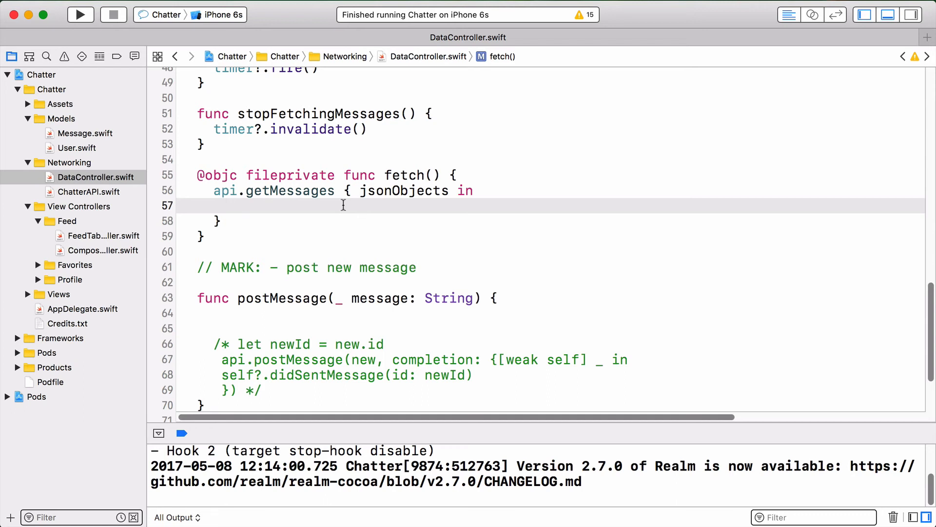
pyautogui.click(229, 205)
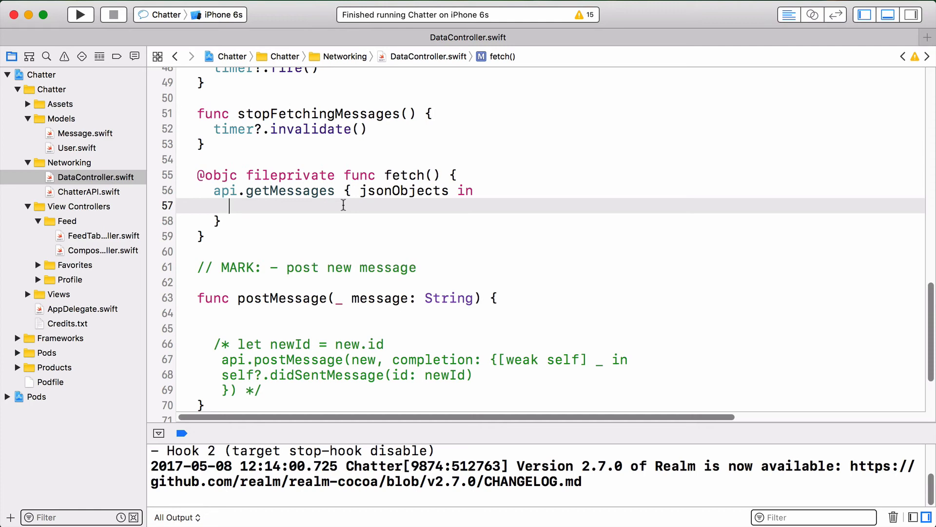
# Map jsonObjects to newMessages, returning Message(value: object) for each JSON object
pyautogui.write('let newMessages = jsonObjects.')
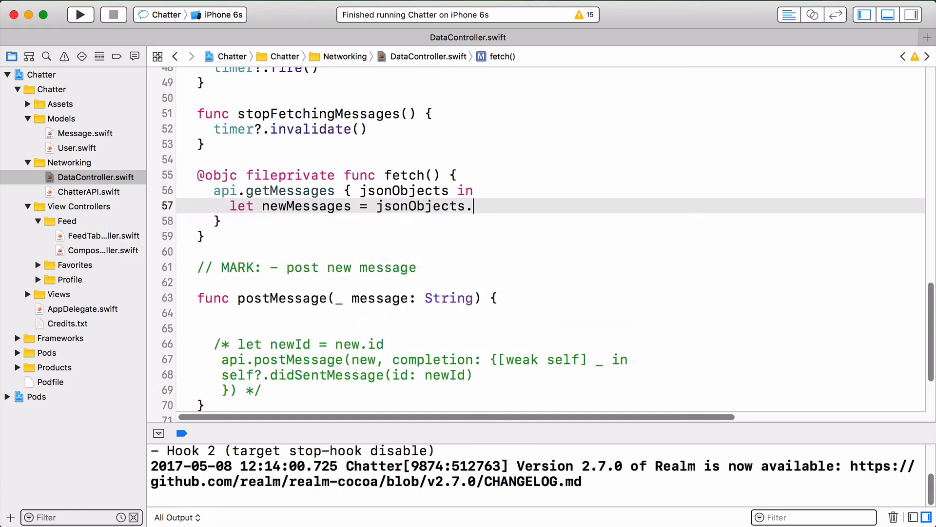
pyautogui.write('map { object in')
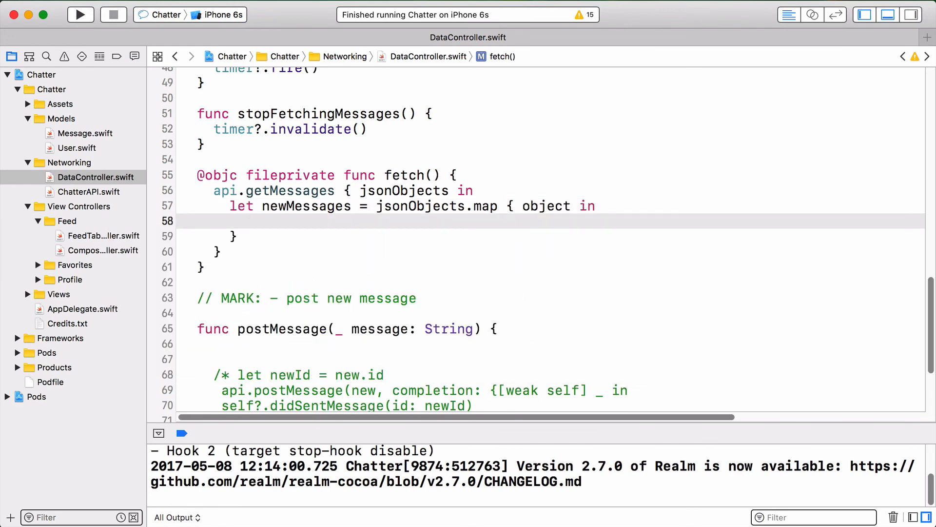
pyautogui.write('return Message(value: object)')
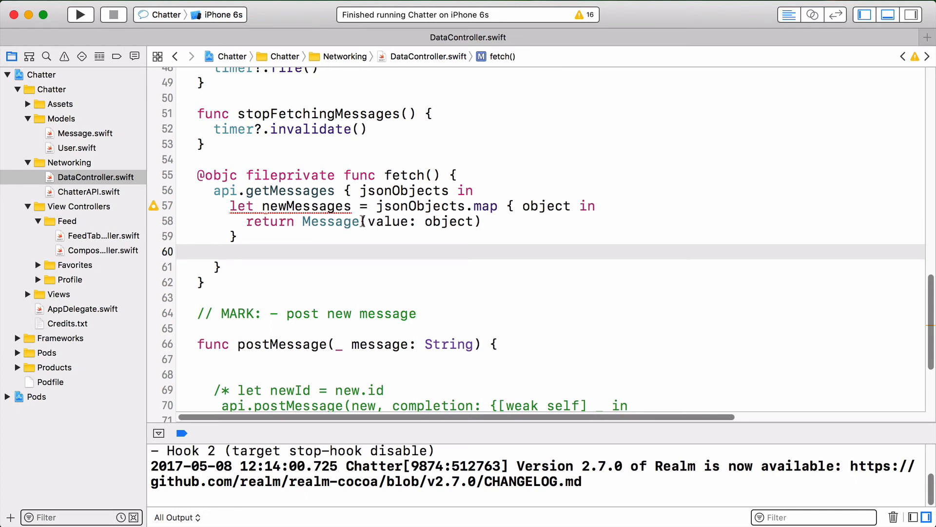
pyautogui.click(388, 221)
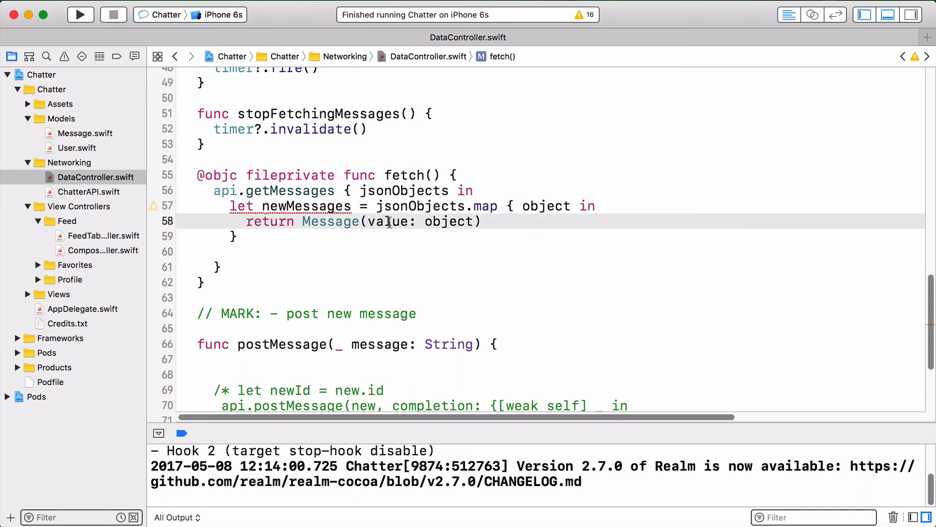
pyautogui.doubleClick(387, 222)
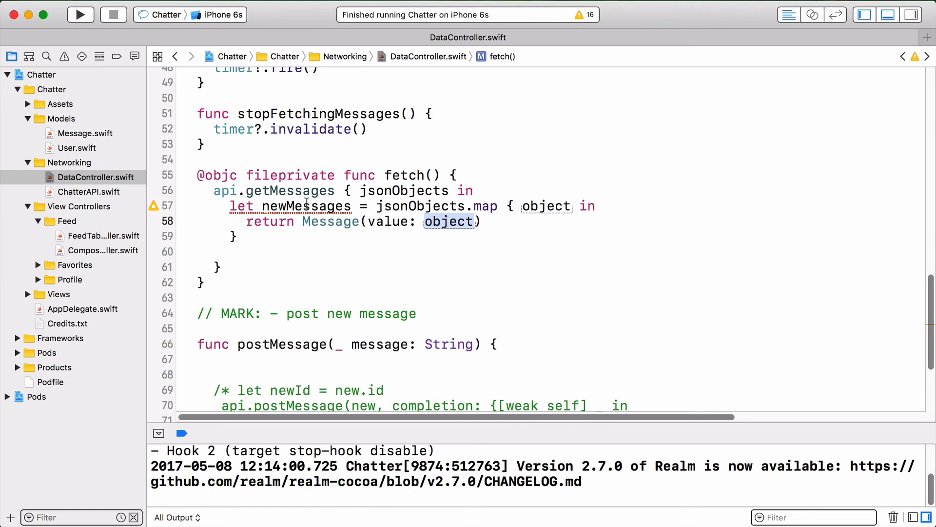
pyautogui.click(237, 236)
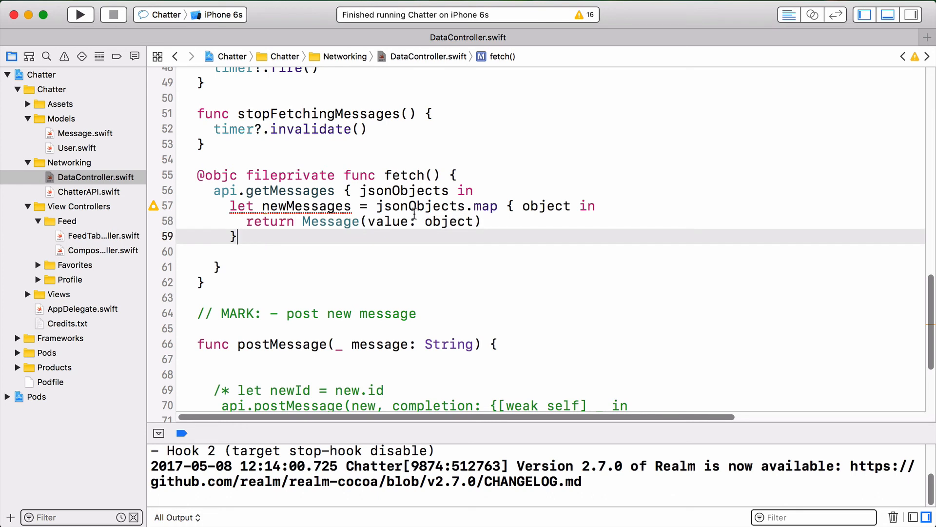
pyautogui.moveTo(395, 207)
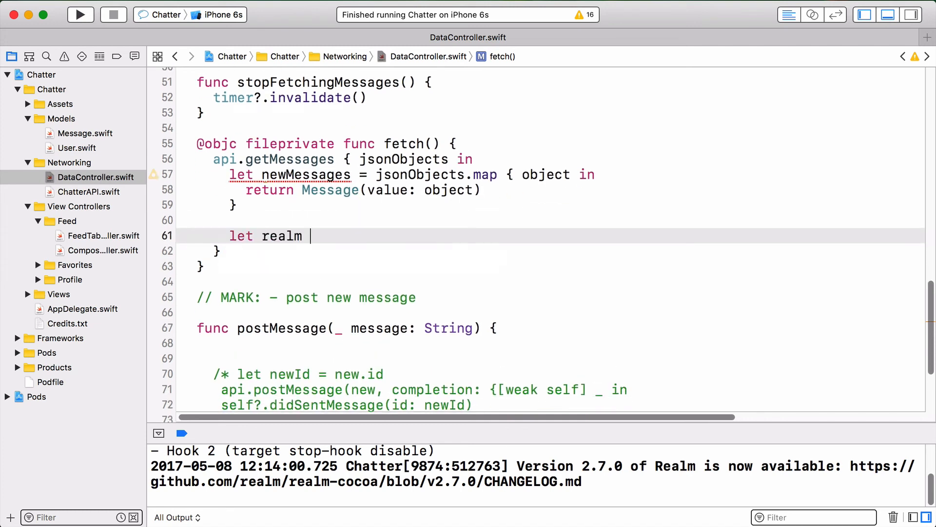
# Create realm with try! Realm() and add newMessages inside a try! realm.write transaction
pyautogui.write('= try! Realm()')
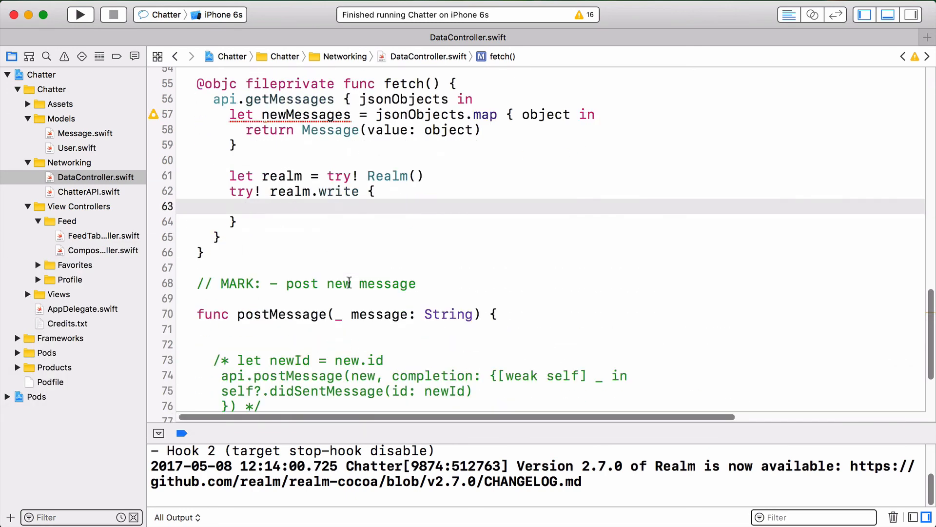
pyautogui.click(245, 206)
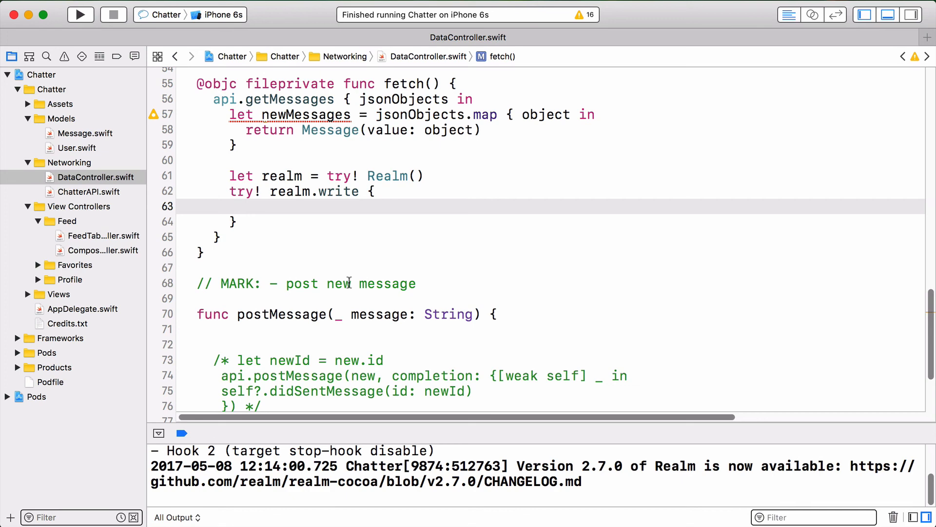
pyautogui.doubleClick(305, 114)
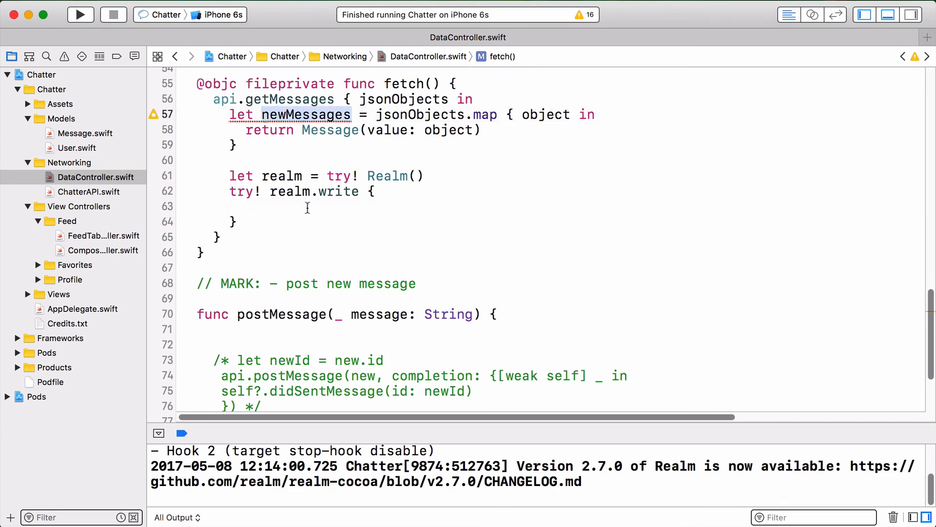
pyautogui.write('realm.add(newMessages)')
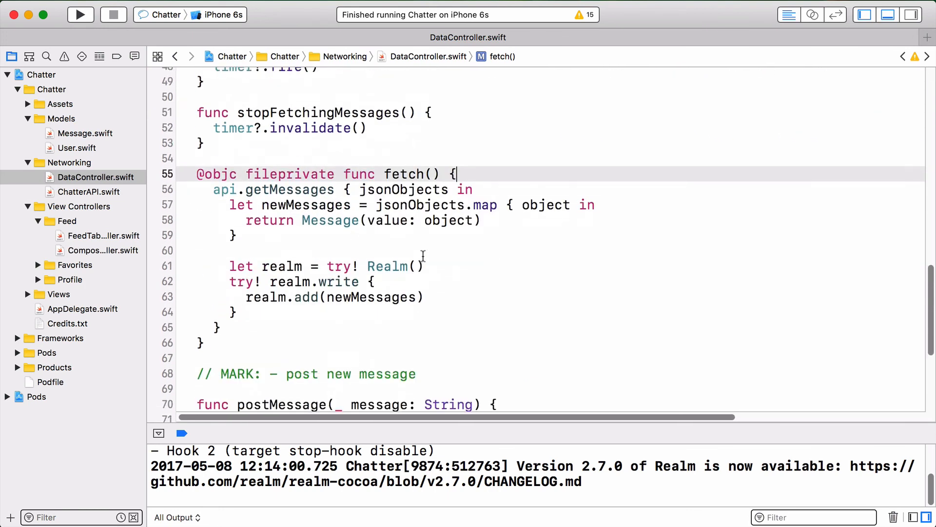
pyautogui.doubleClick(404, 173)
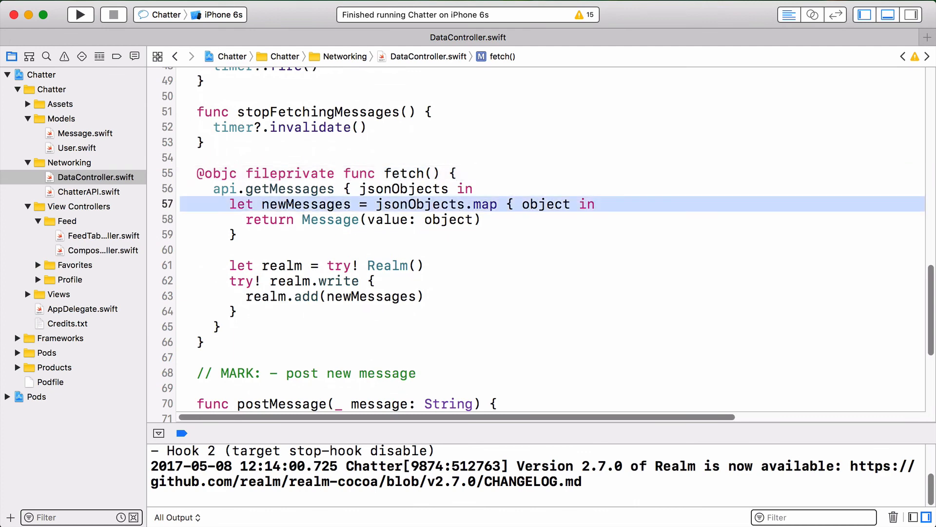
pyautogui.moveTo(228, 204); pyautogui.dragTo(236, 234)
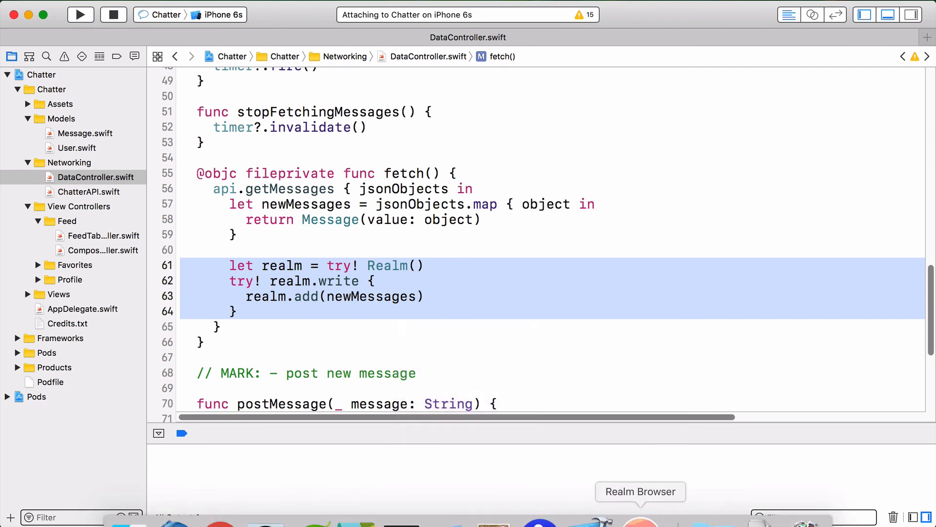
# Switch to Realm Browser and see two Message records from Jiříhо and Maciej
pyautogui.click(640, 516)
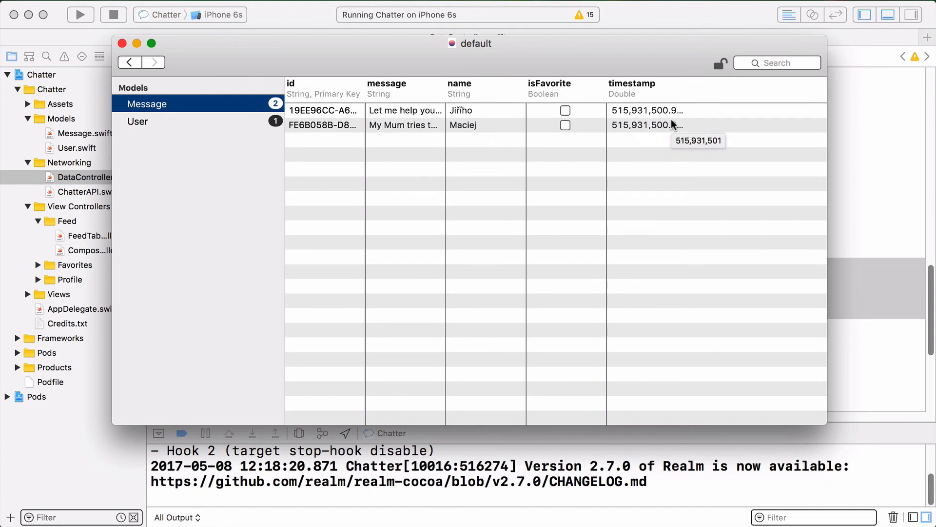
pyautogui.moveTo(704, 120)
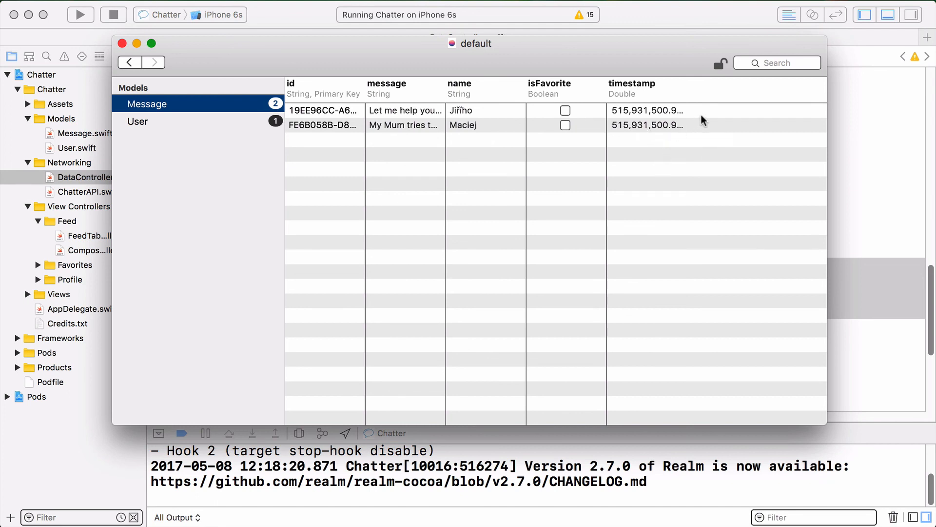